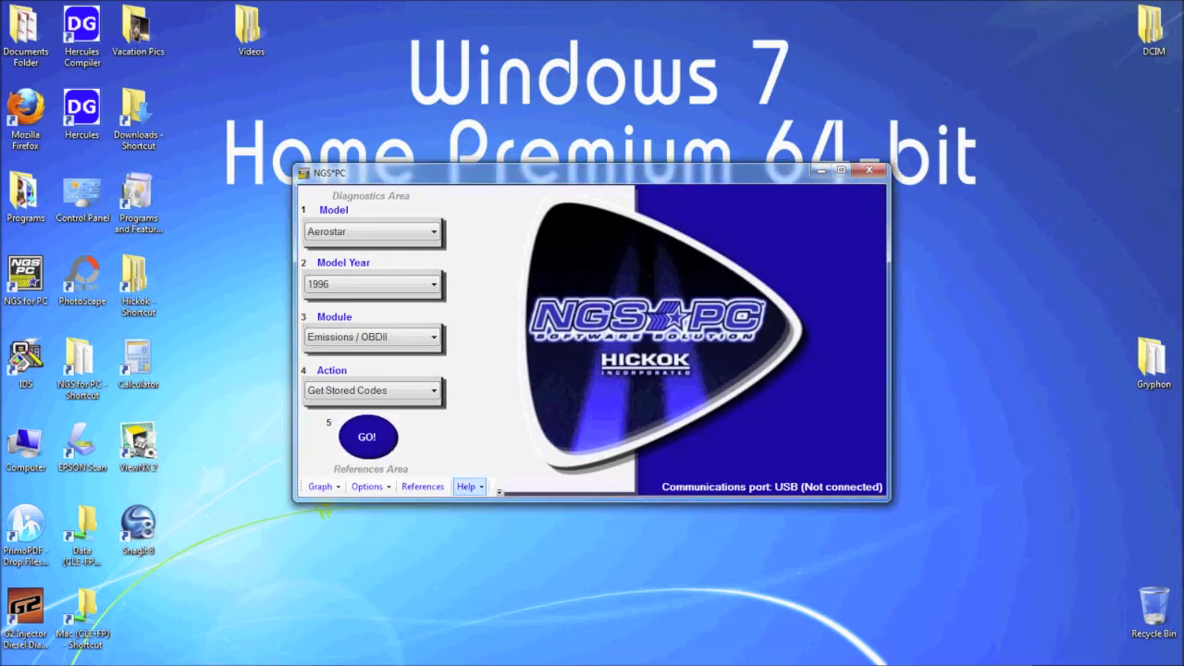
mouse_move(466, 485)
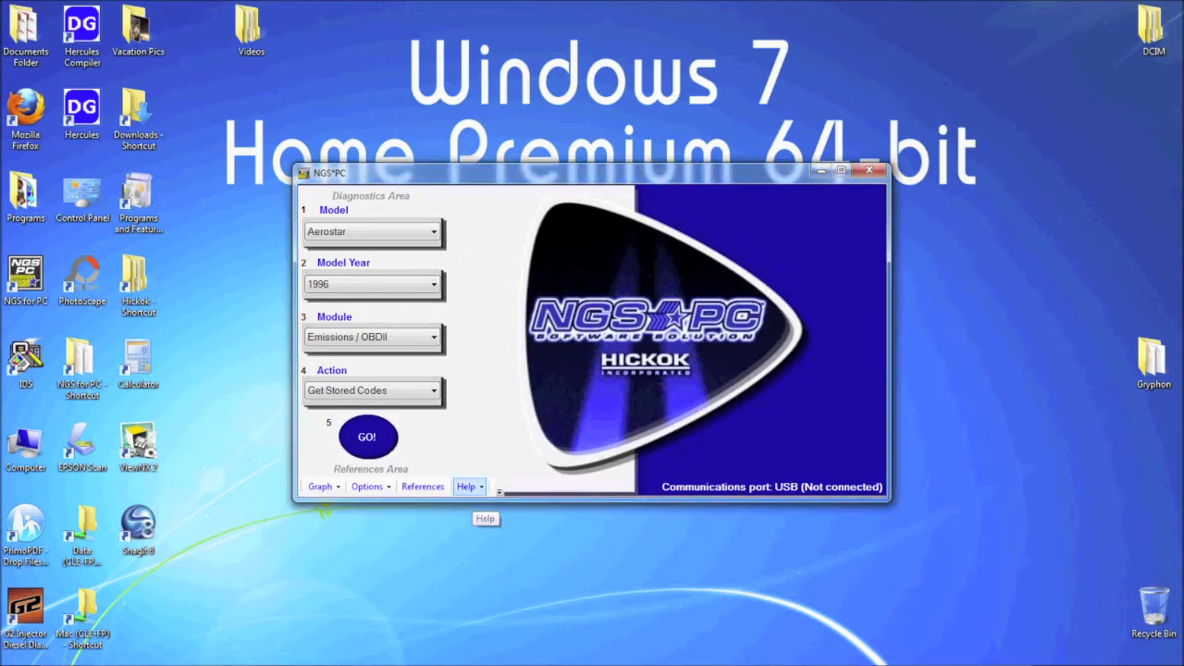
Step: Run Help's update check, confirm version 7.0 and agree to visit the Hickok website
click(464, 485)
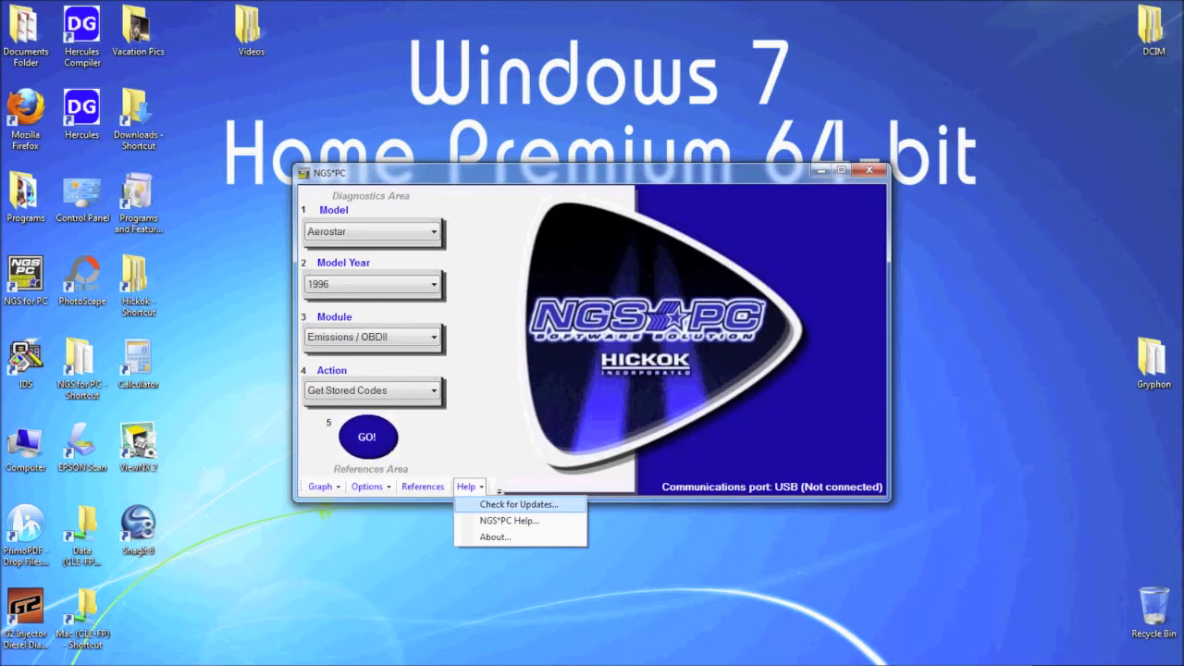
click(518, 503)
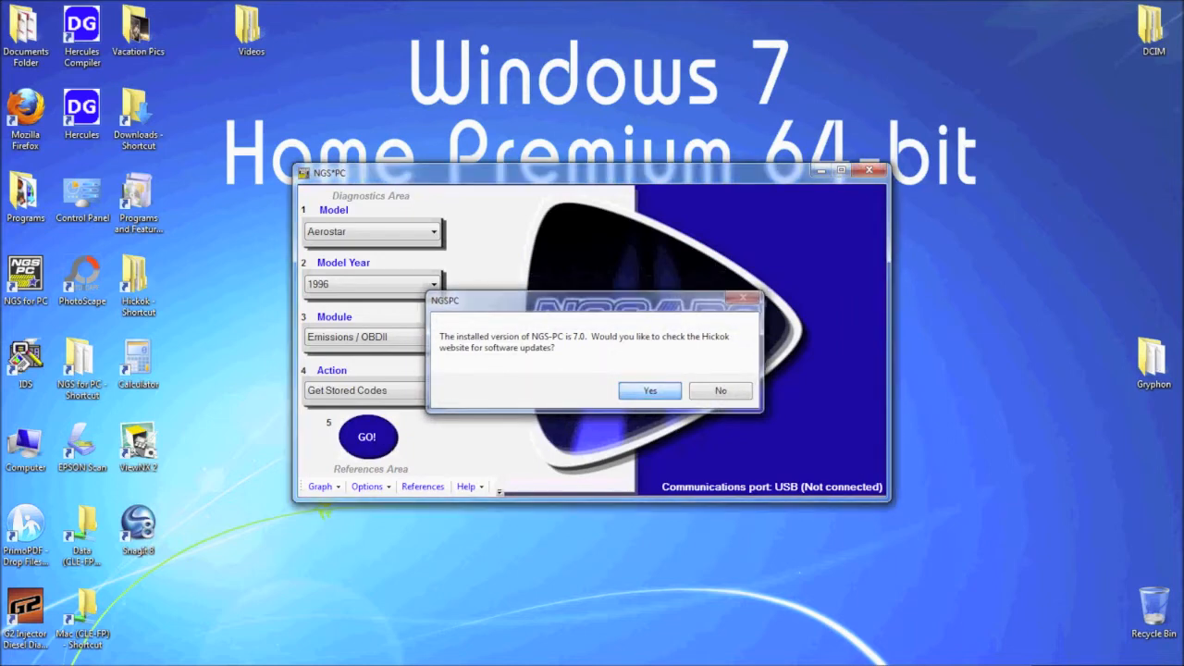
click(648, 391)
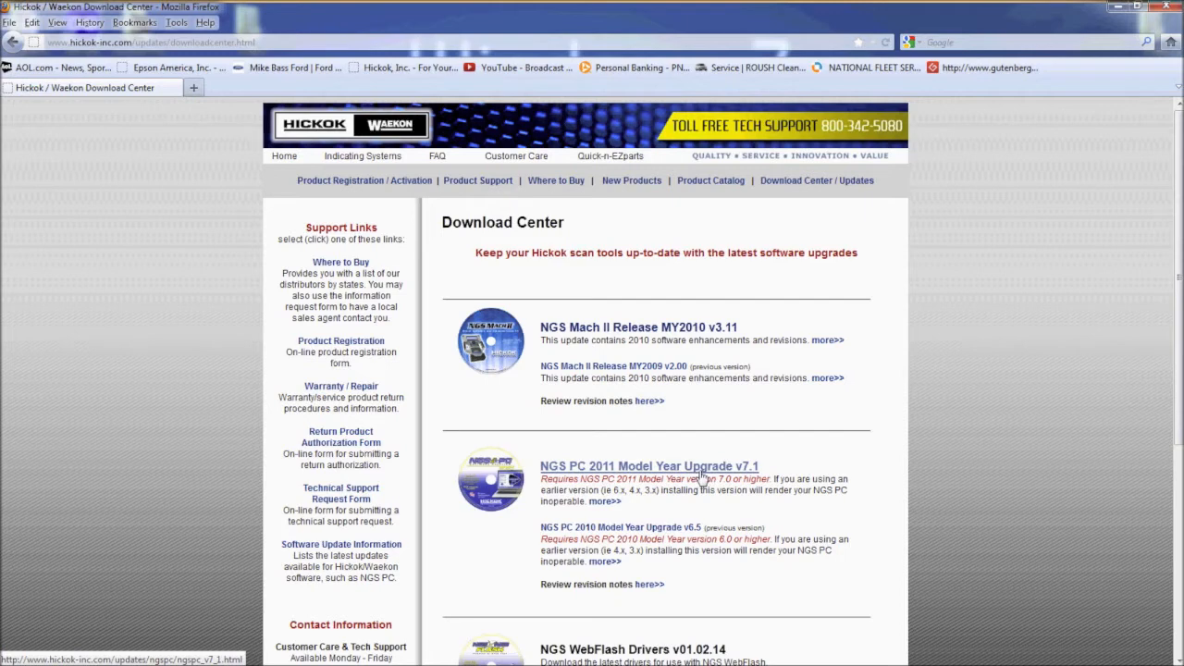
Step: Go to the NGS PC 2011 Model Year Upgrade v7.1 page in the Download Center
click(640, 466)
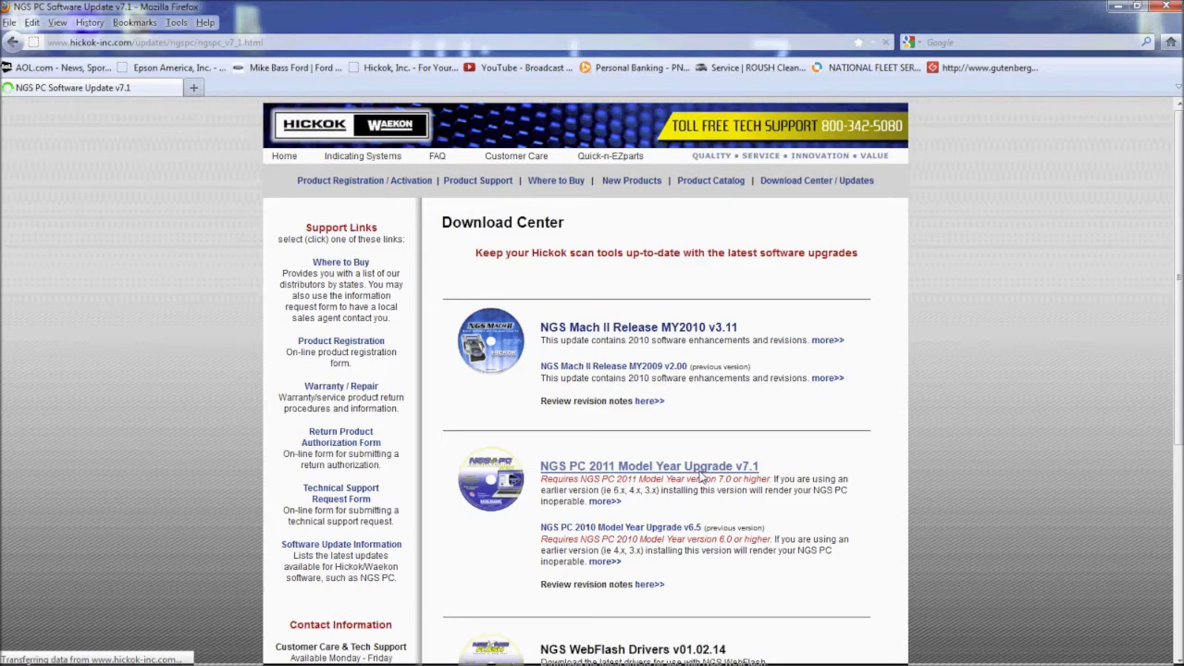
click(638, 466)
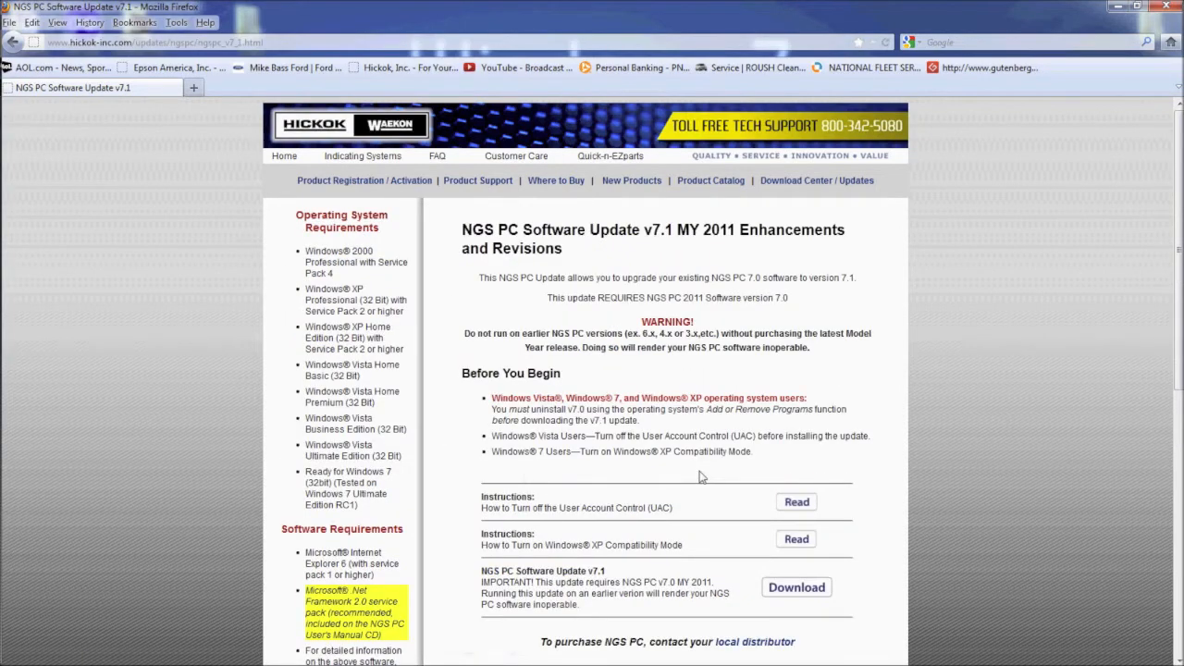
mouse_move(718, 469)
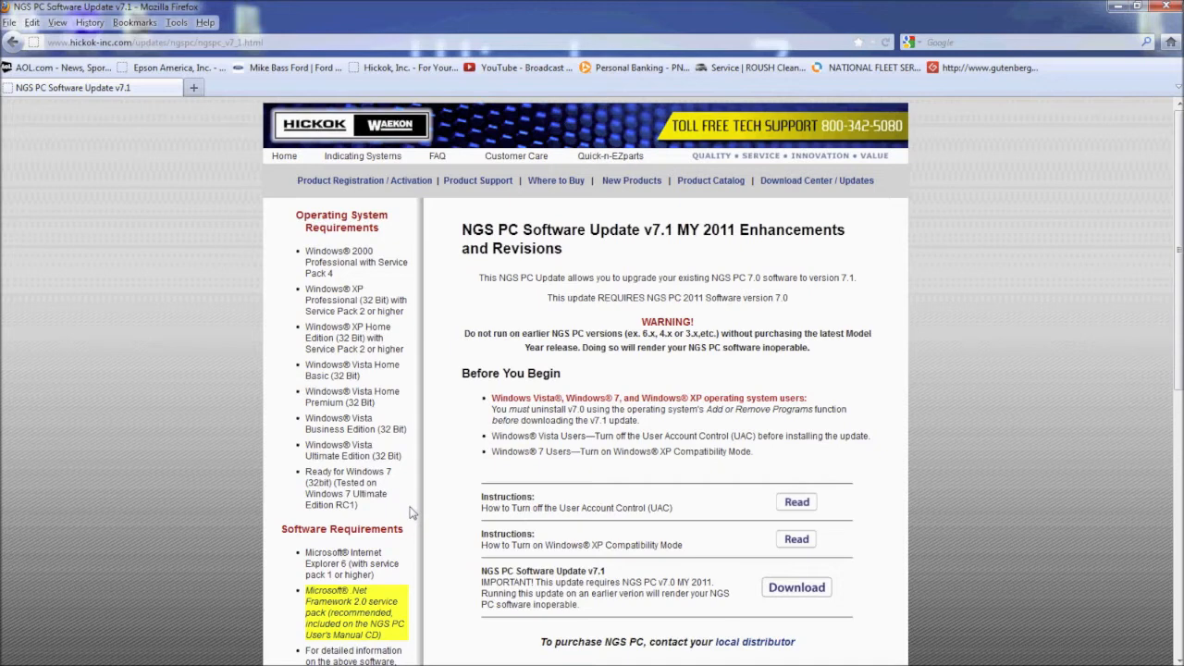
mouse_move(492, 367)
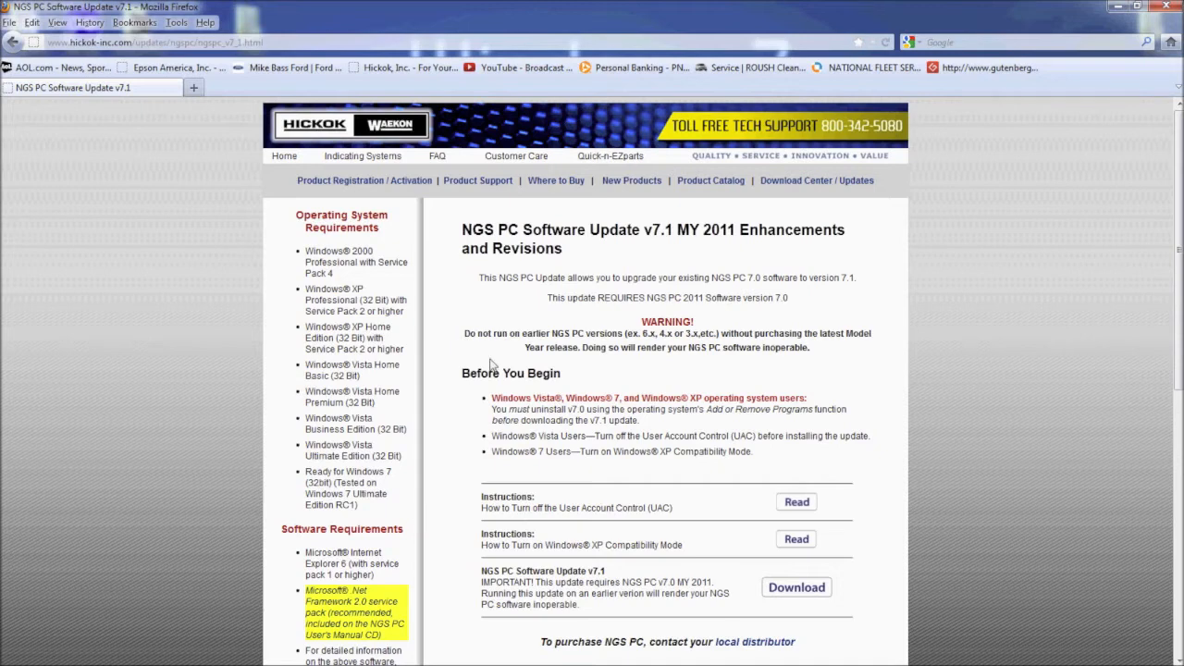
mouse_move(505, 357)
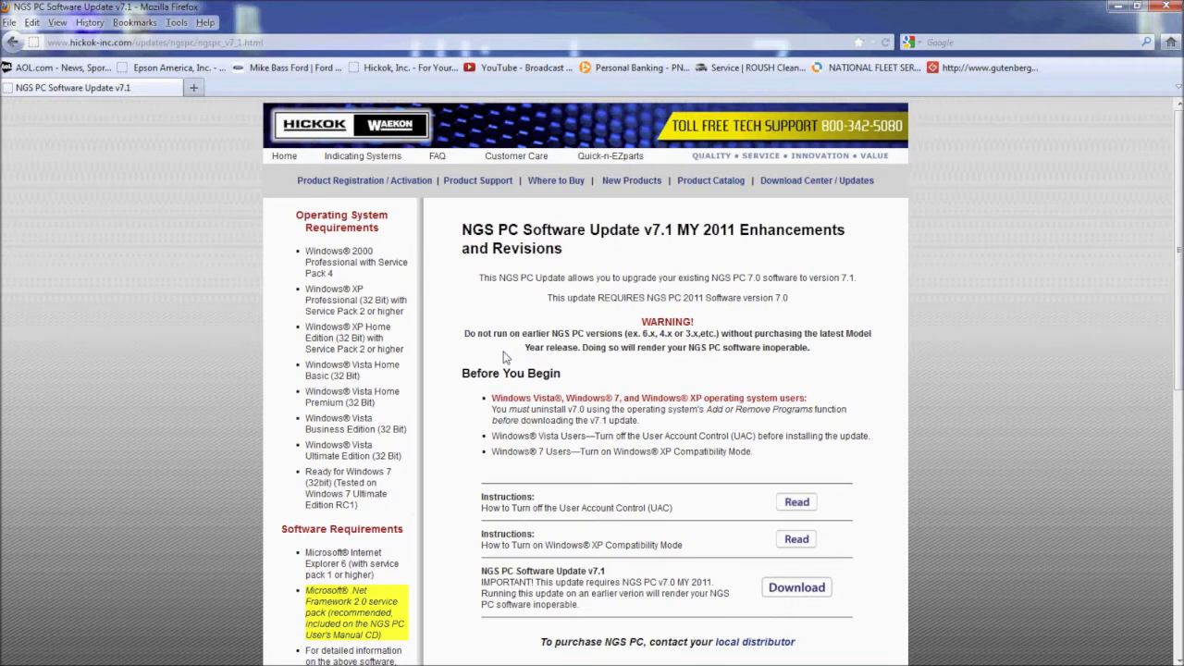
mouse_move(603, 330)
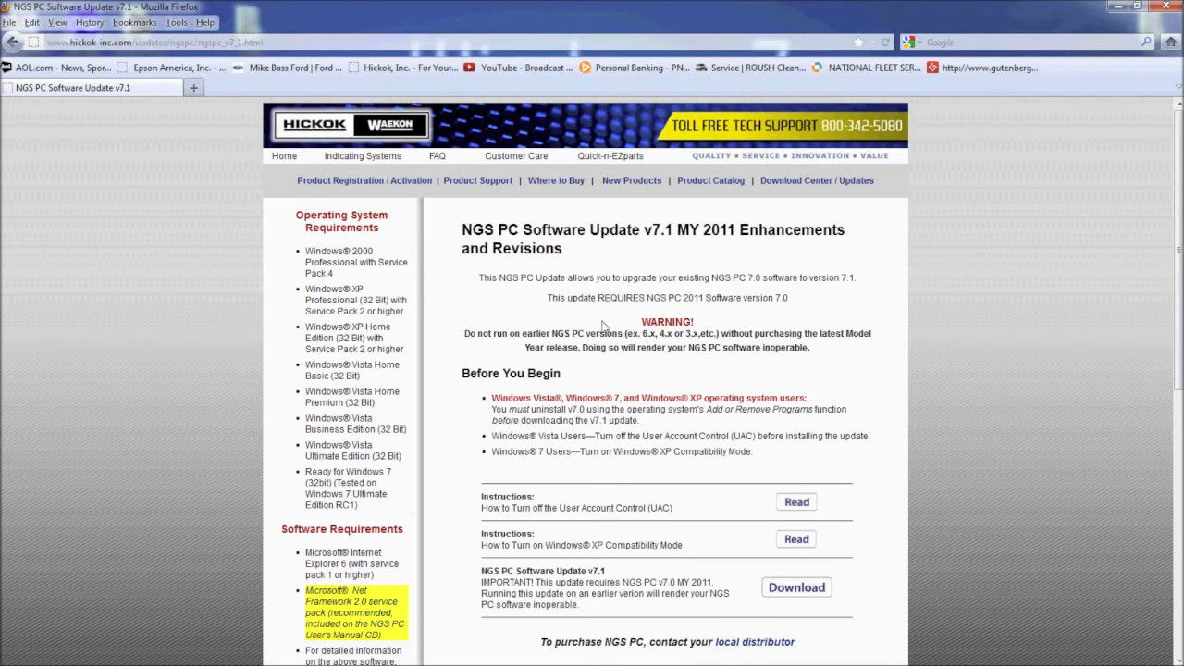
mouse_move(686, 311)
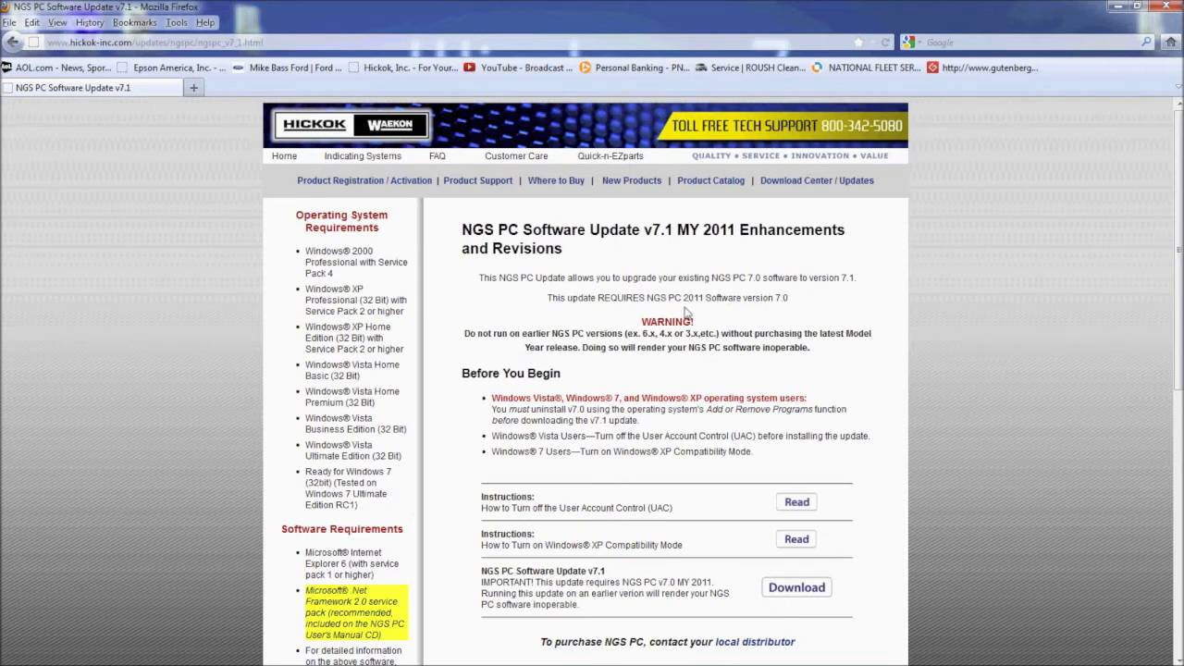
mouse_move(684, 427)
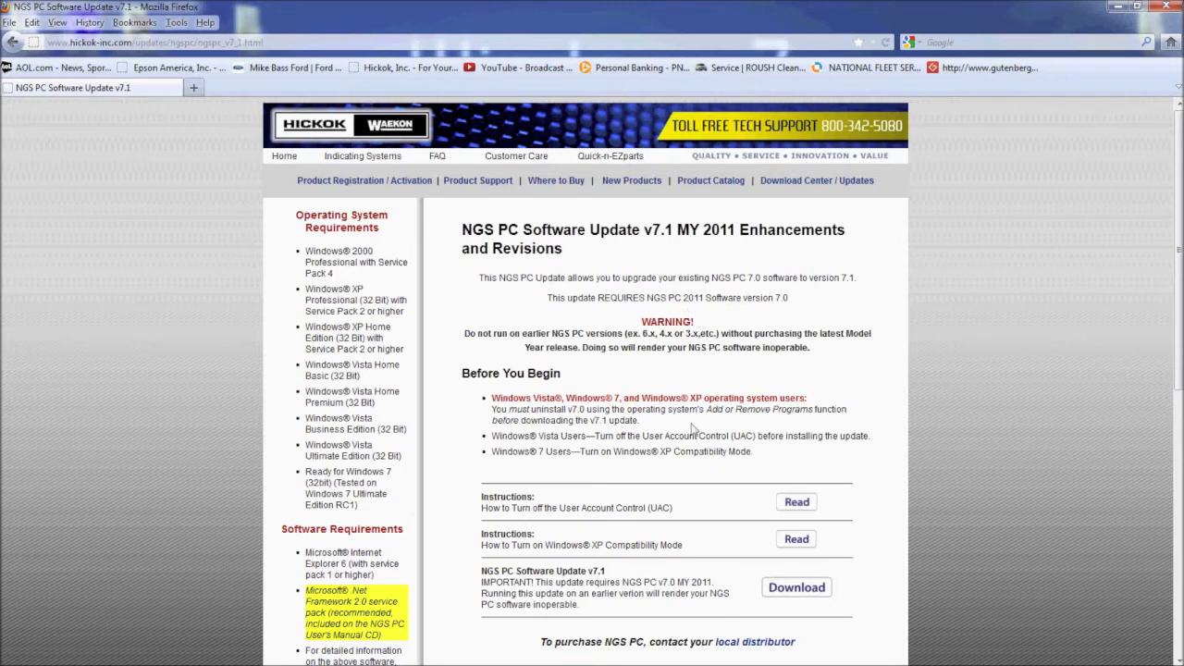
mouse_move(625, 507)
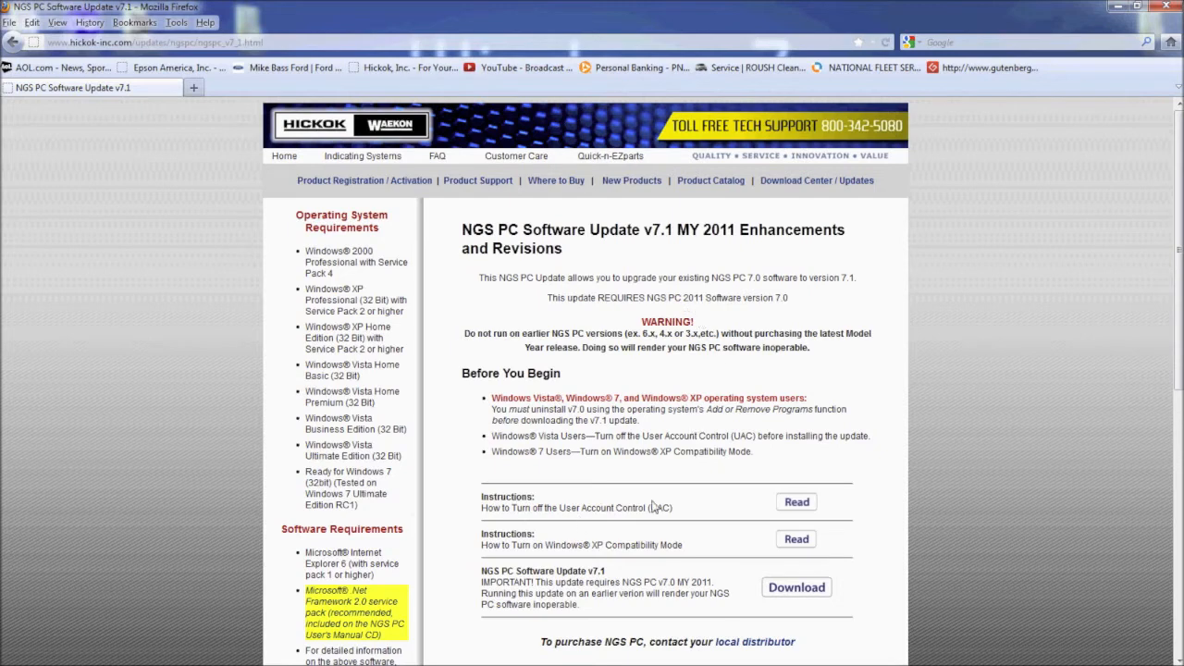
mouse_move(796, 504)
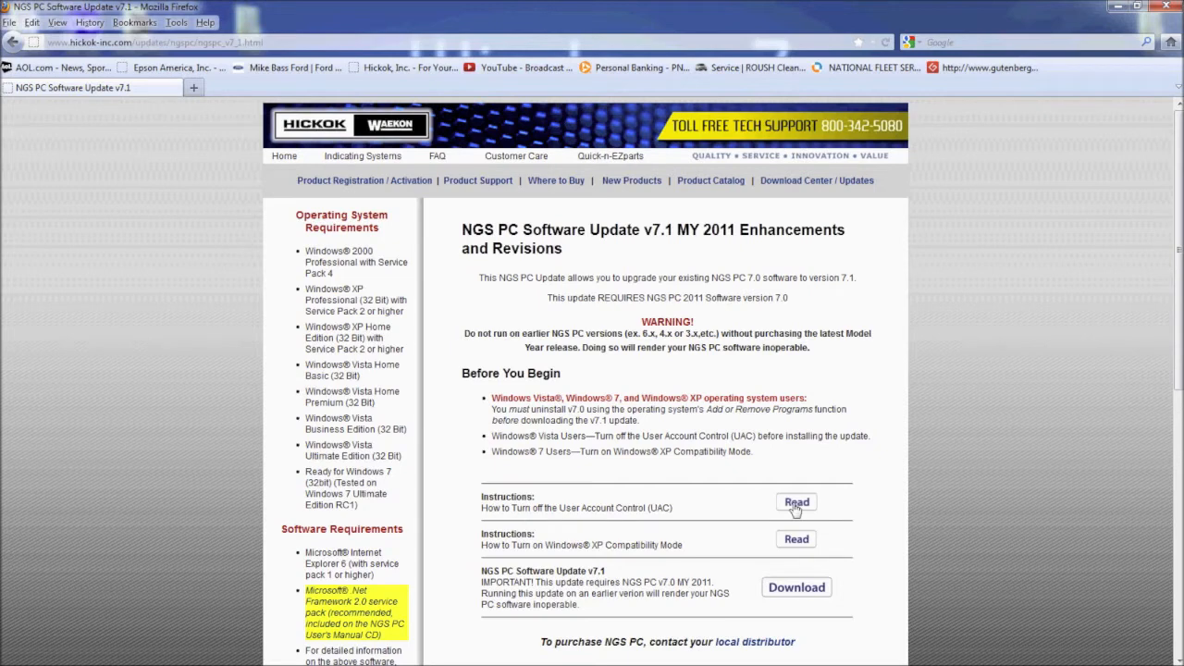
mouse_move(736, 533)
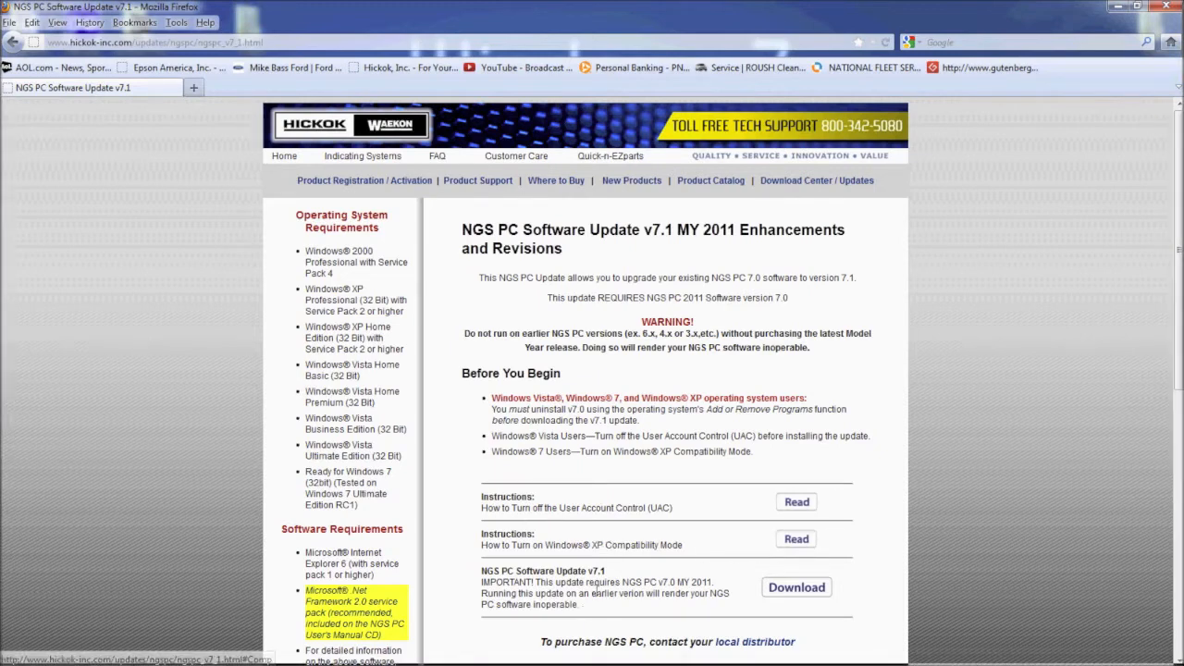
mouse_move(776, 601)
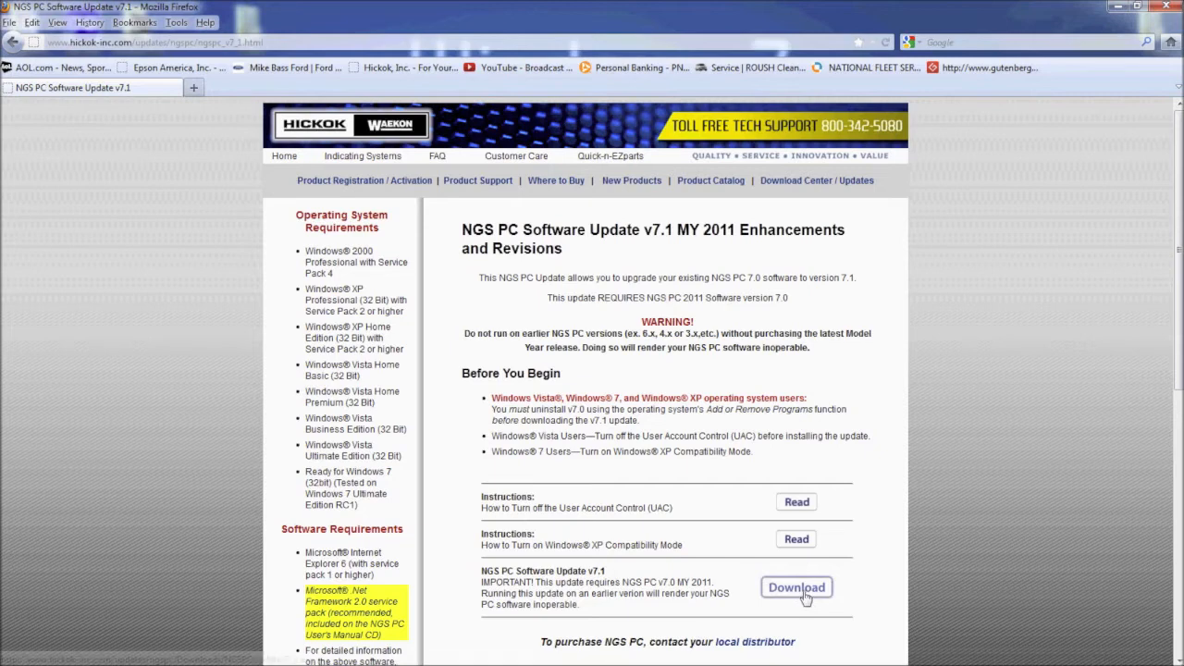
mouse_move(795, 588)
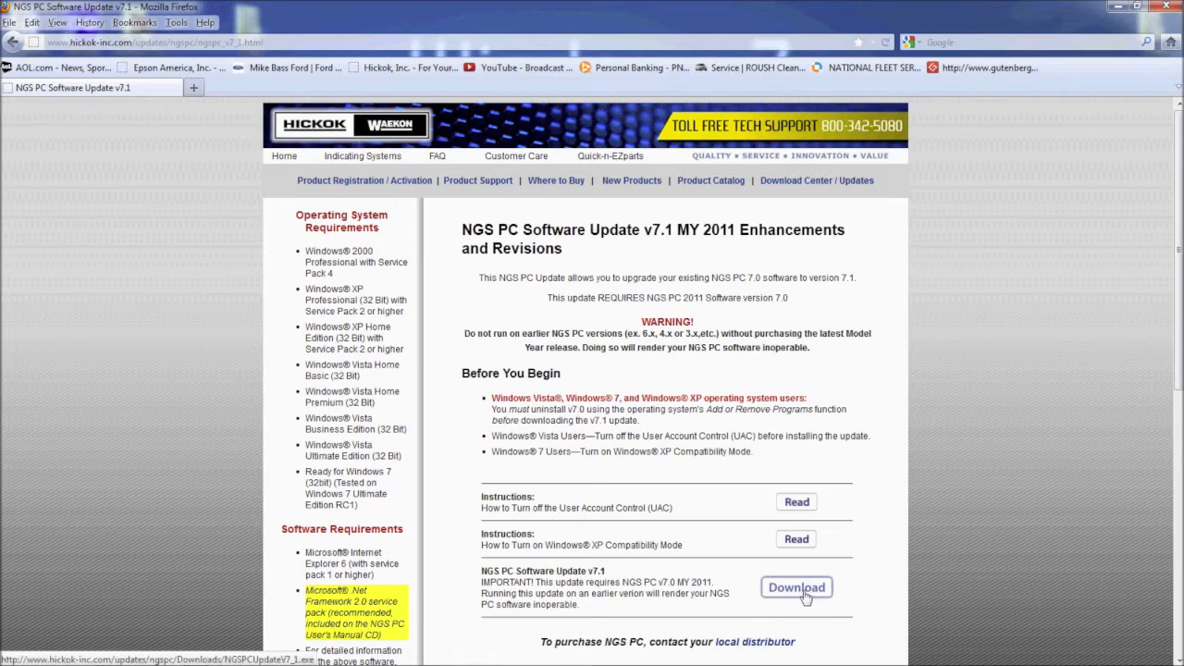
Step: Download NGSPCUpdateV7_1.exe and choose to save the installer to disk
click(795, 589)
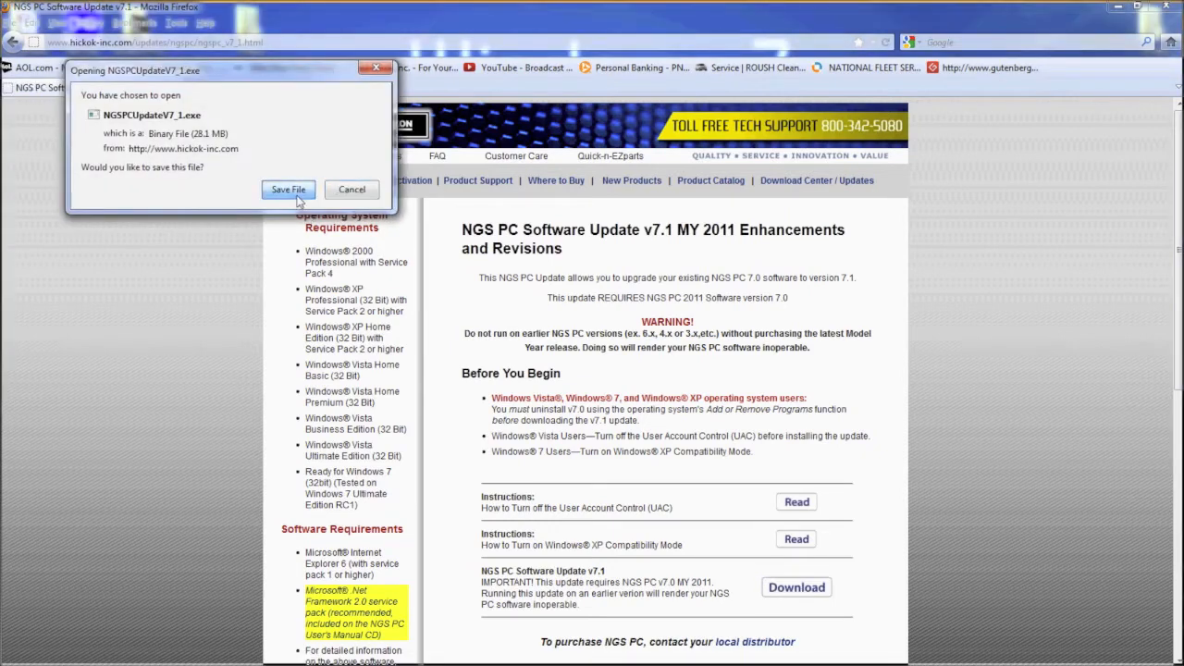
click(289, 188)
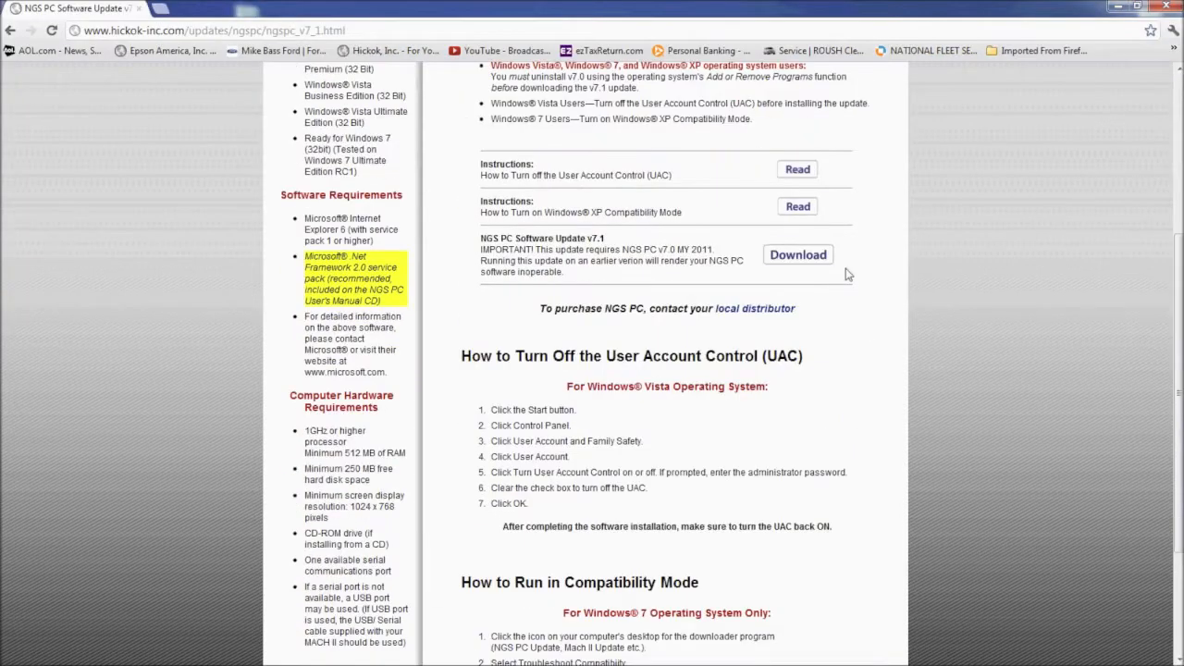
click(798, 255)
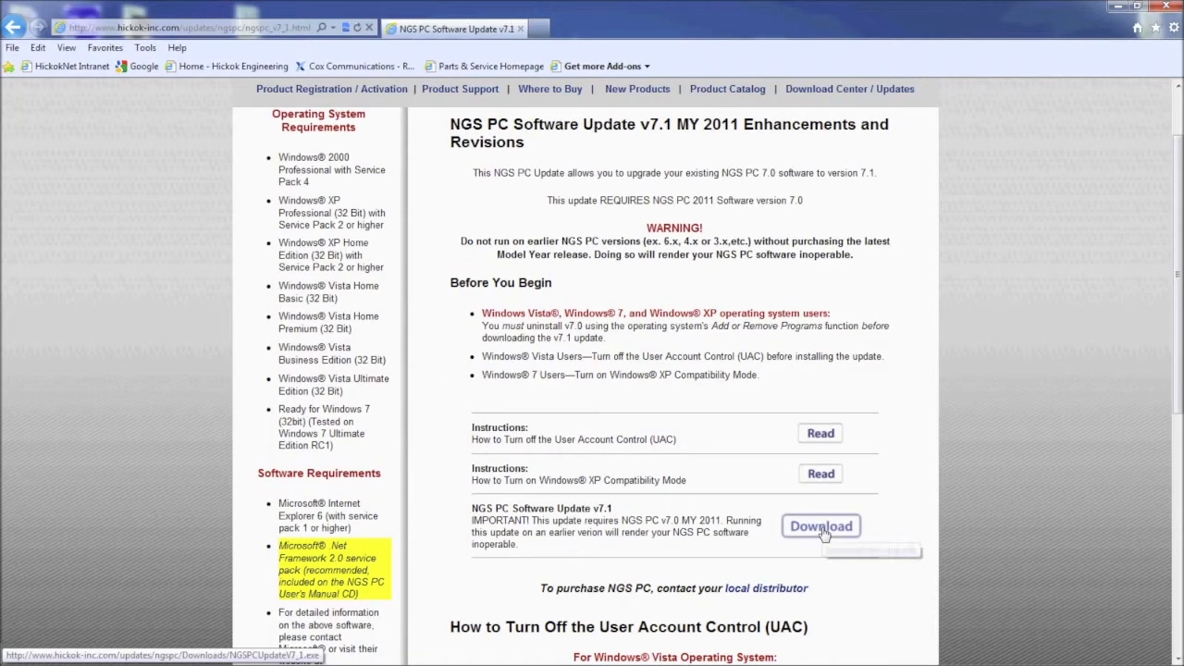
Step: Run the downloaded v7.1 installer and get past SmartScreen via More Options / Run anyway
click(821, 525)
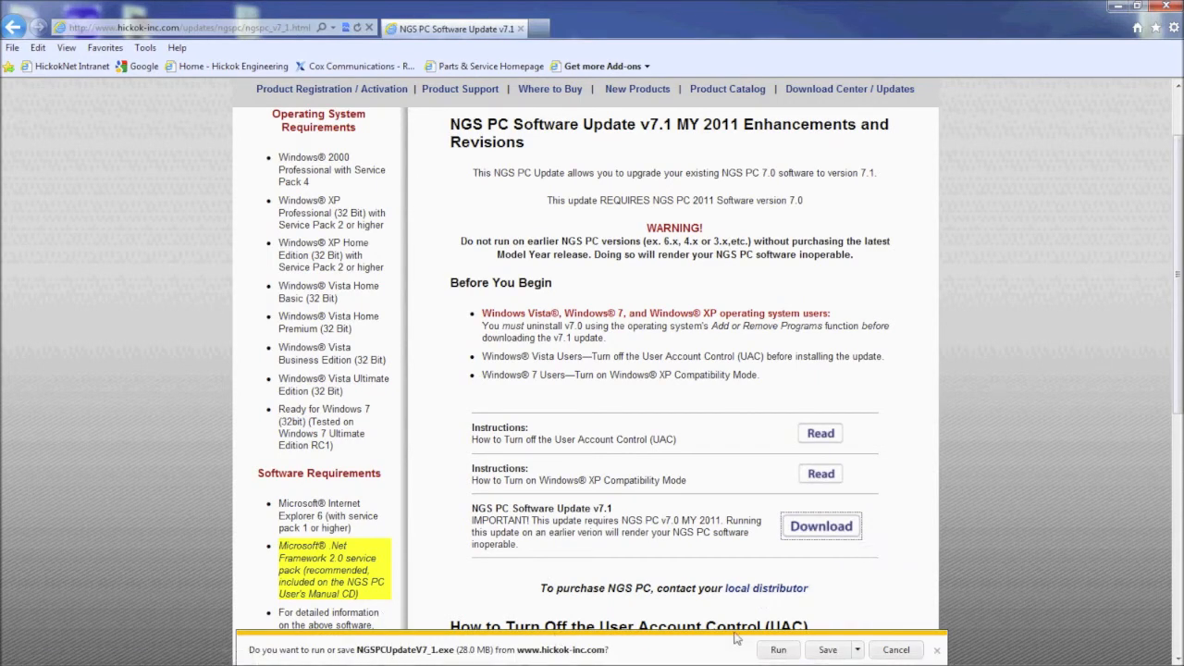
click(777, 651)
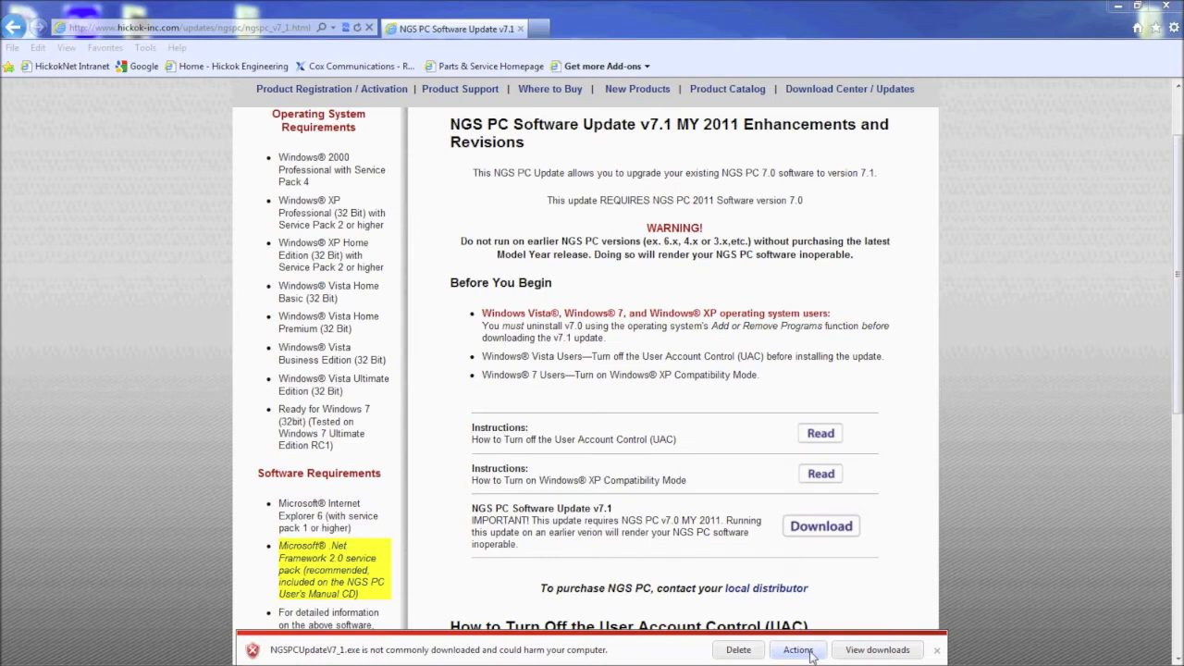
click(799, 651)
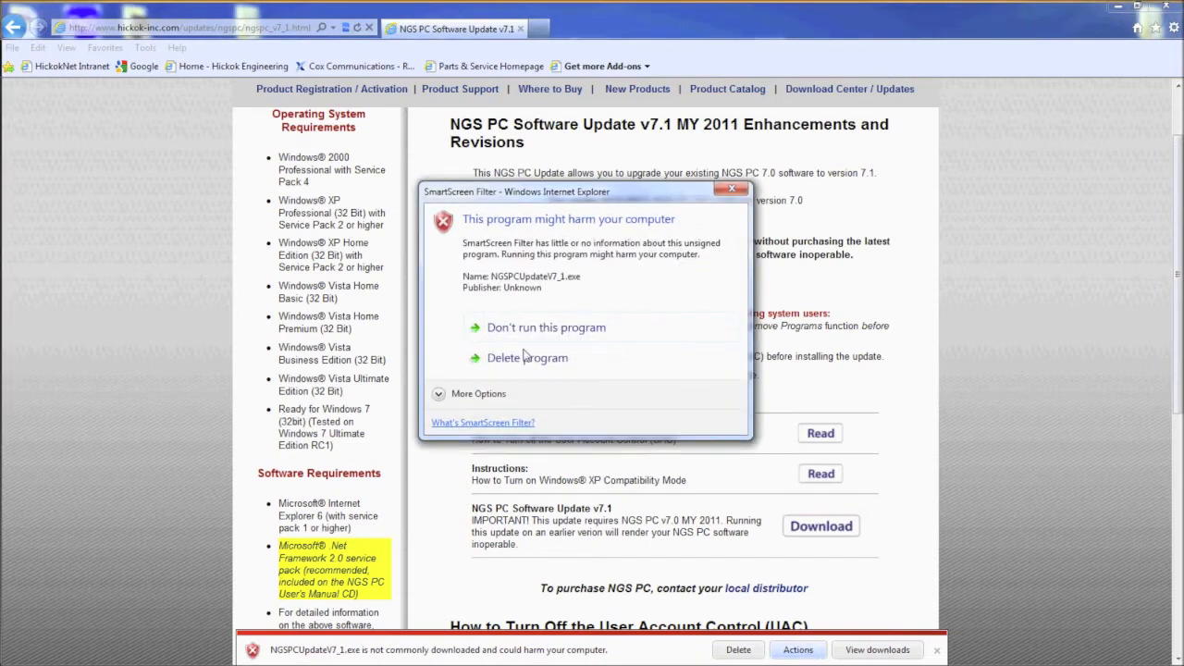
mouse_move(477, 399)
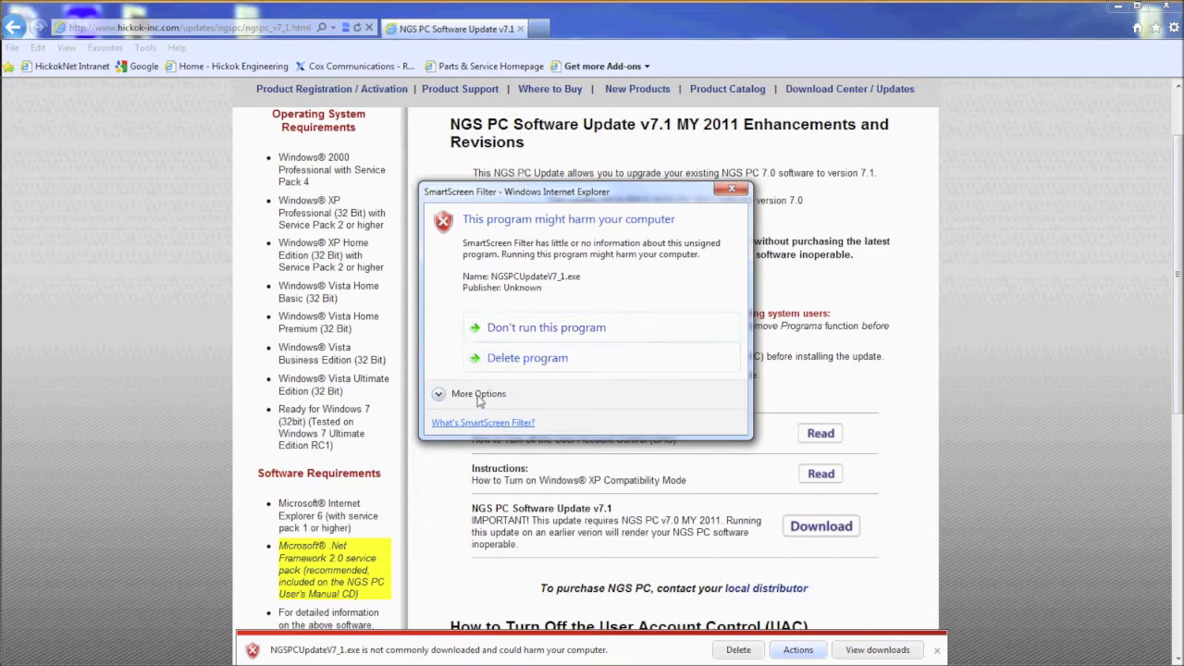
click(478, 392)
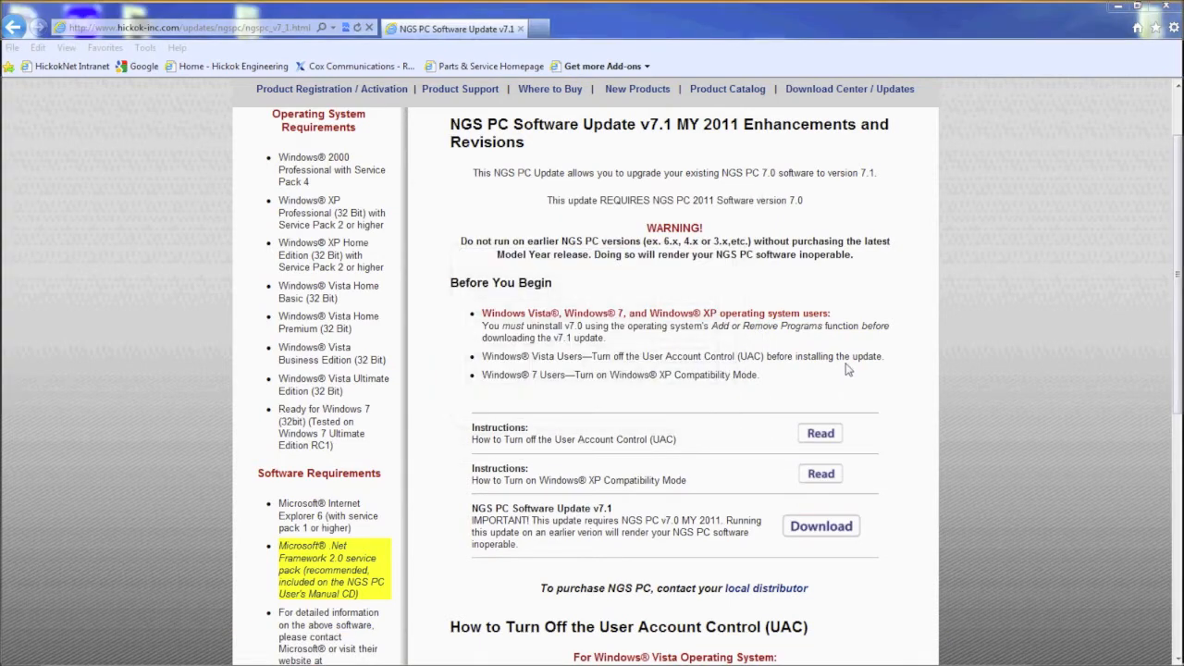
Step: Start the NGS PC Setup Wizard and advance through Welcome and Confirm Installation
click(821, 526)
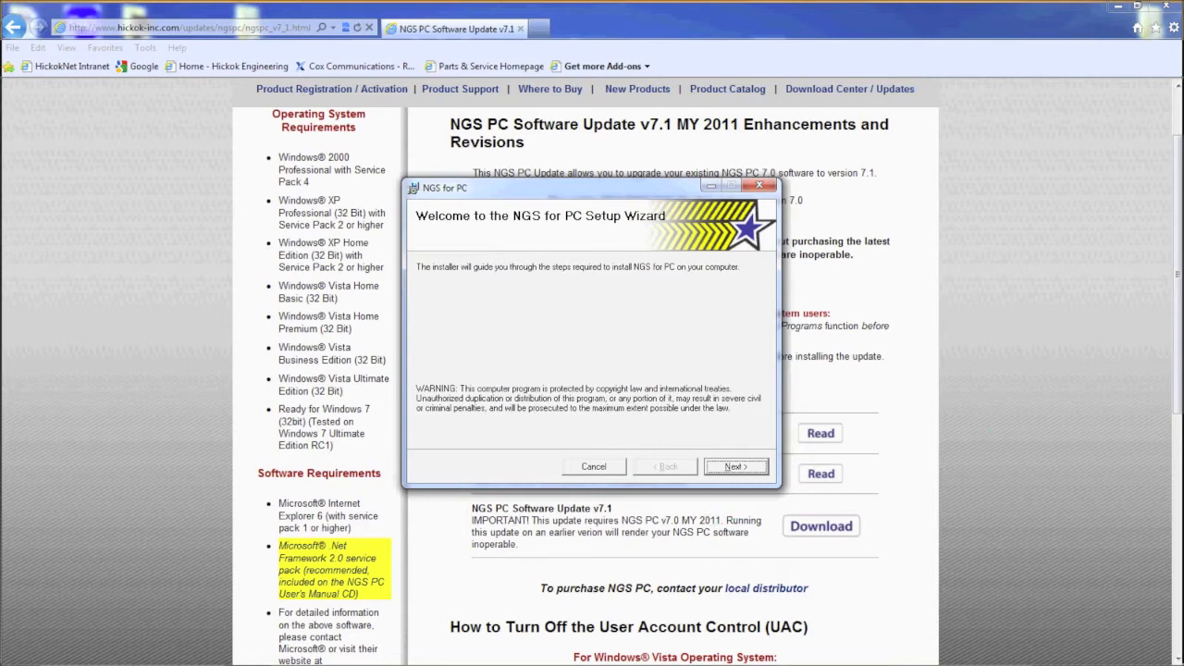
click(736, 466)
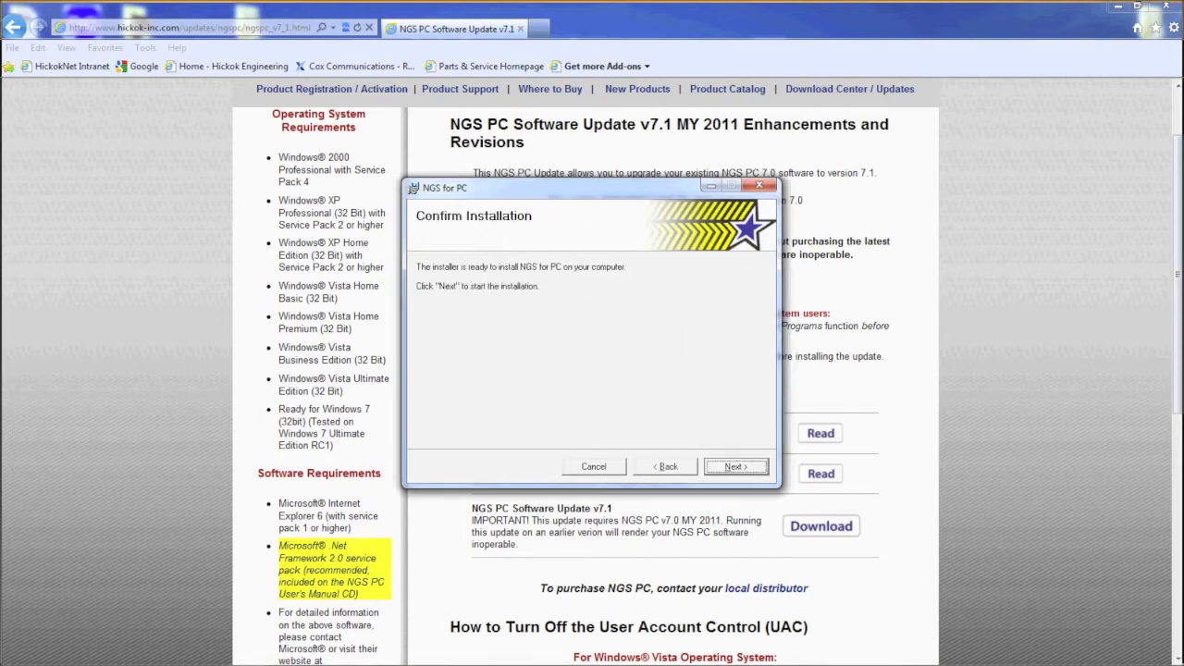
click(736, 466)
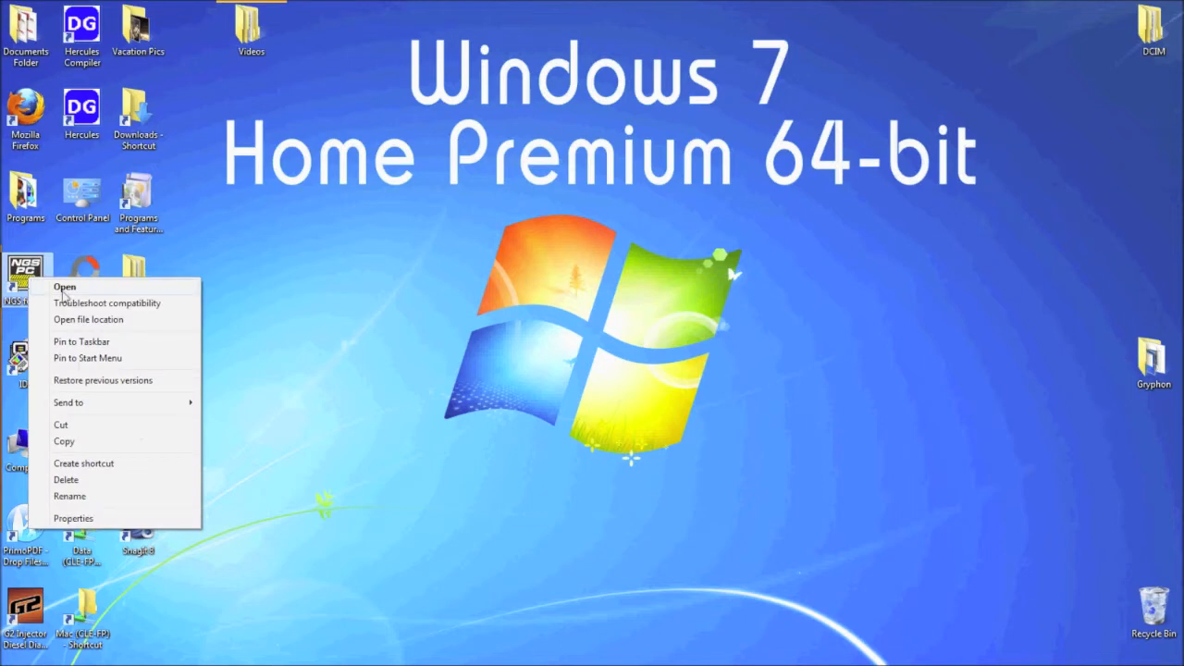
mouse_move(83, 304)
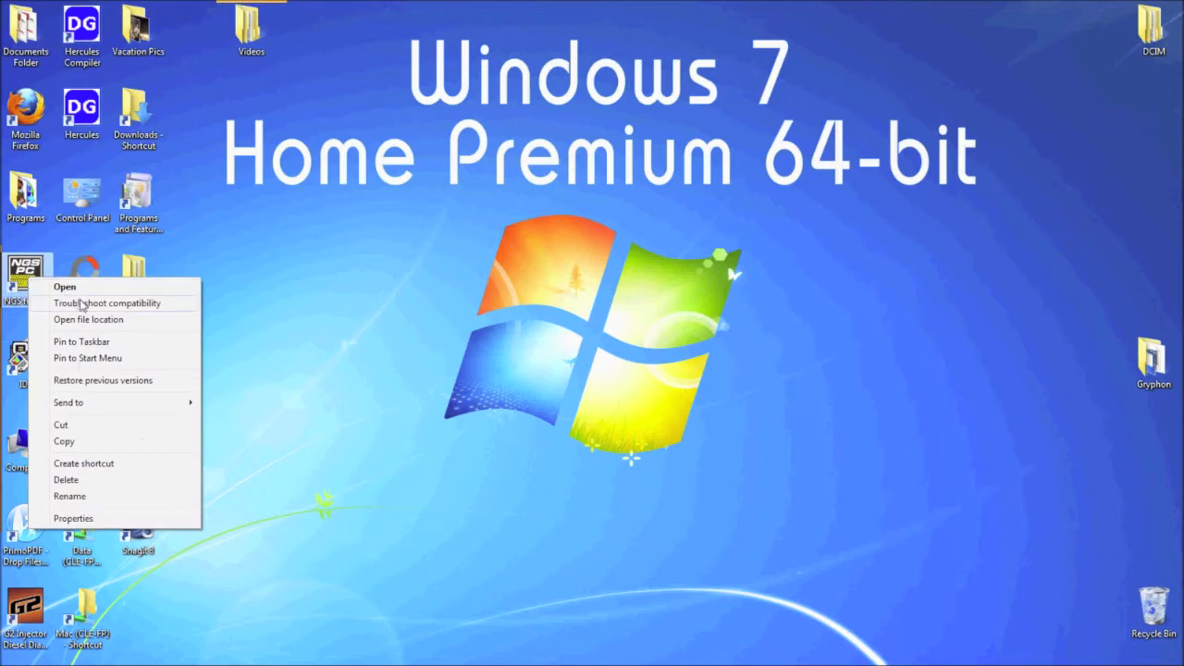
Step: Troubleshoot NGS PC compatibility, test-launch with XP SP2 settings and dismiss the database error
click(107, 303)
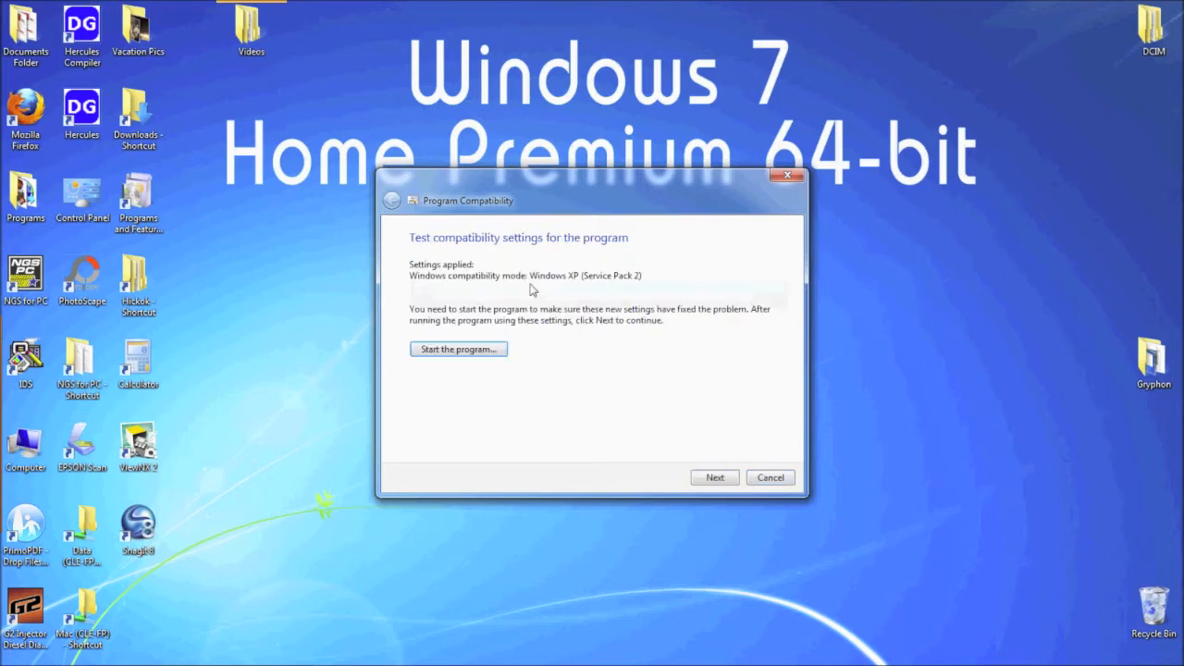
mouse_move(566, 321)
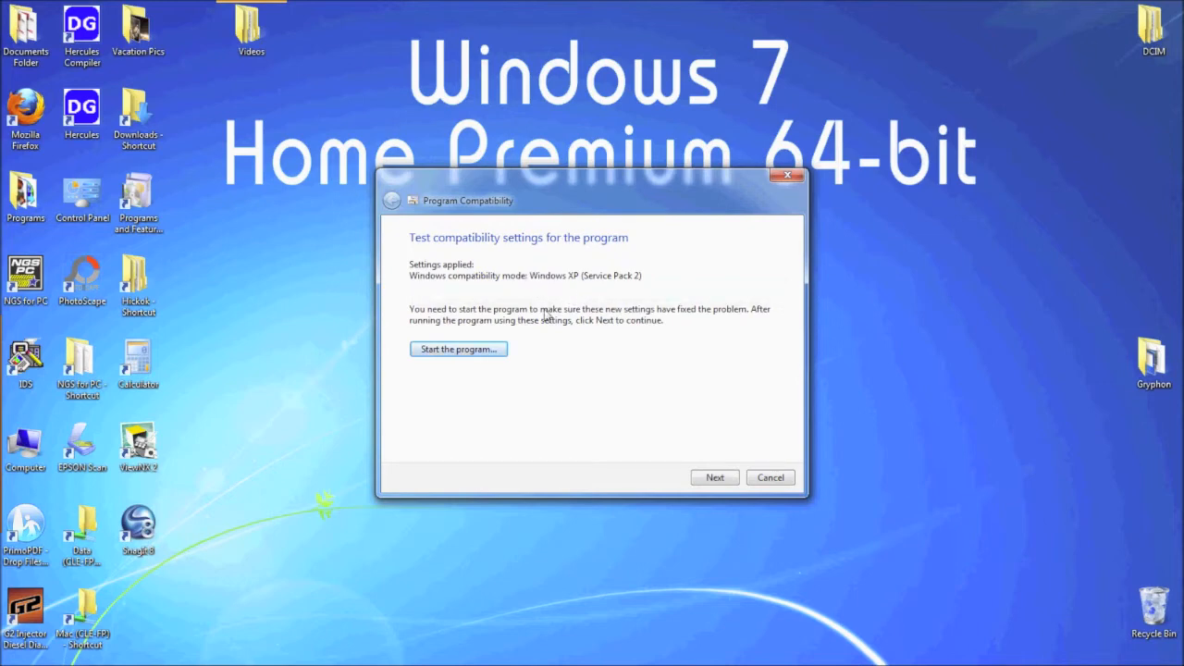
mouse_move(627, 383)
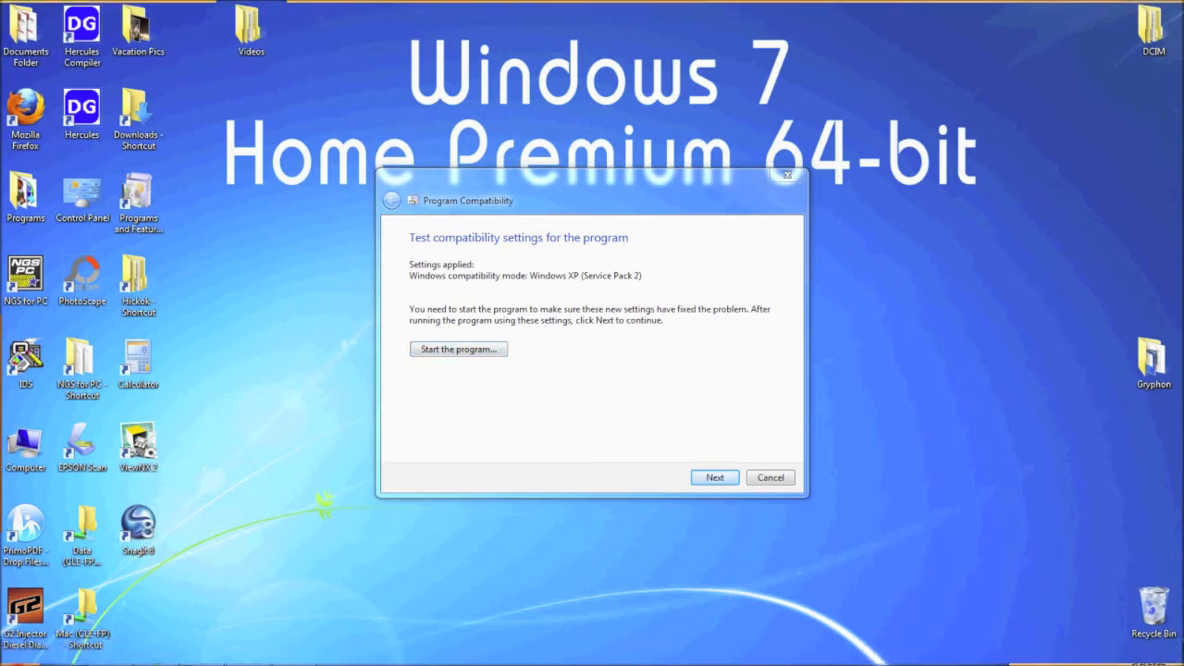
mouse_move(625, 424)
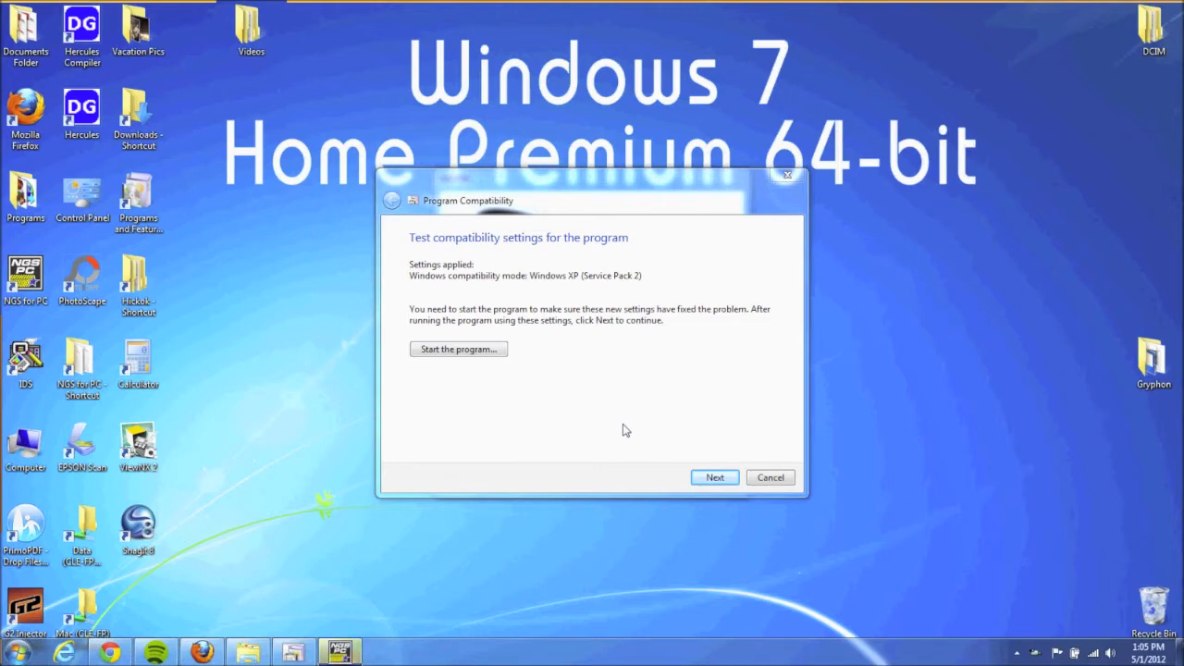
mouse_move(677, 355)
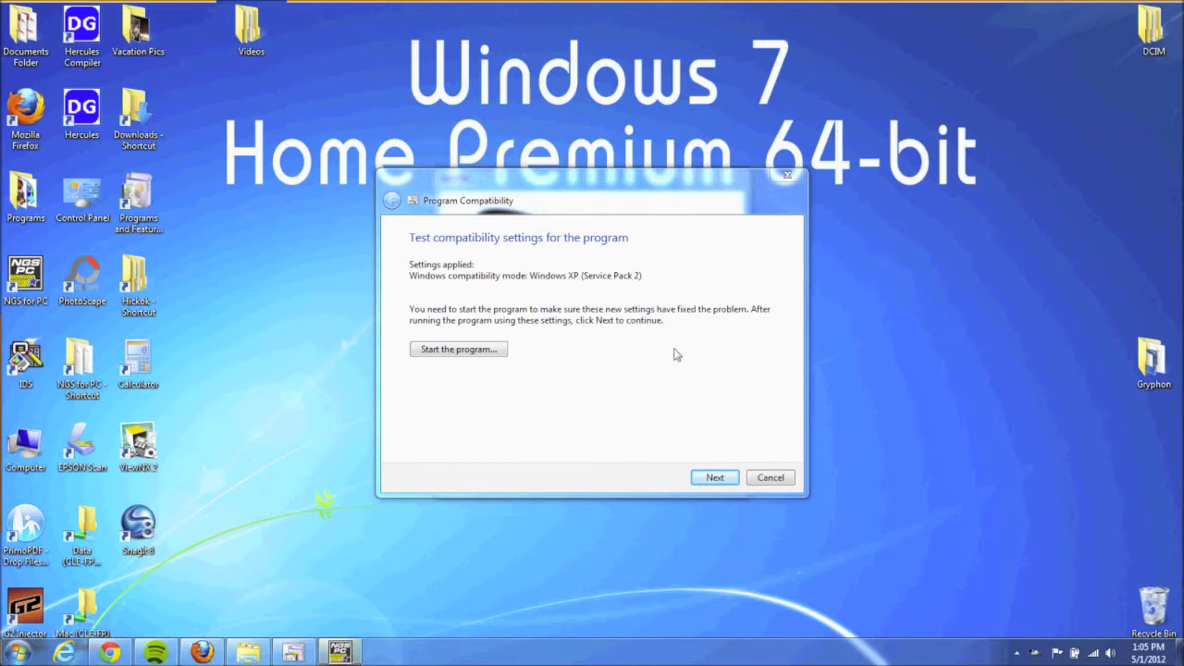
click(459, 347)
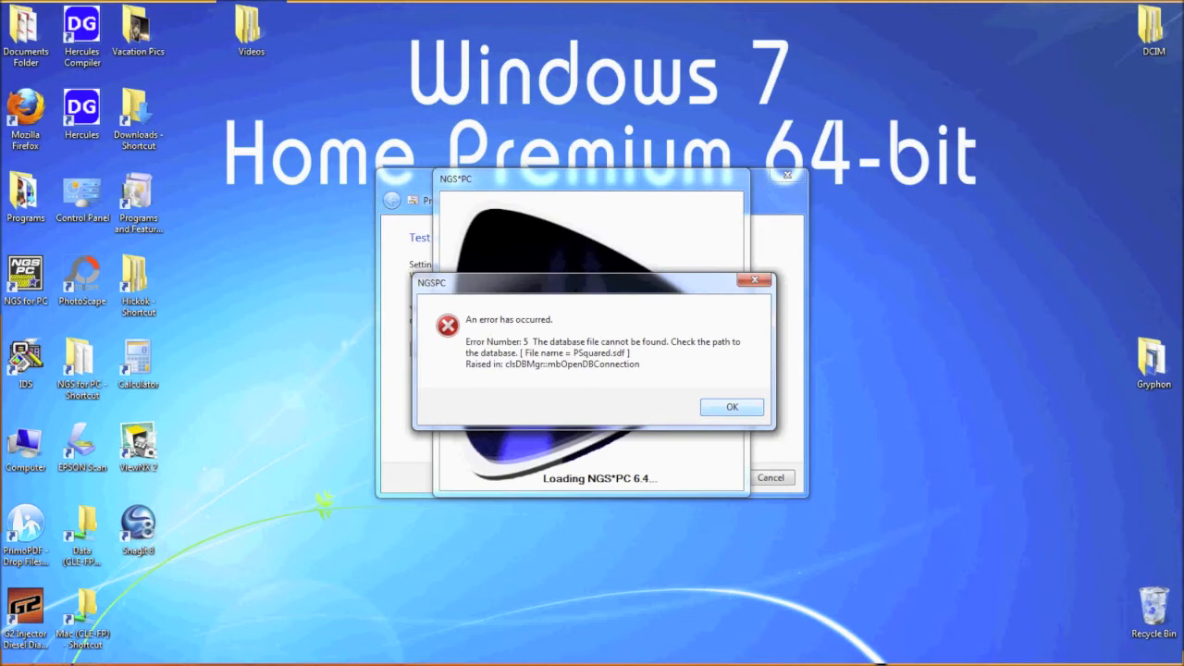
click(732, 407)
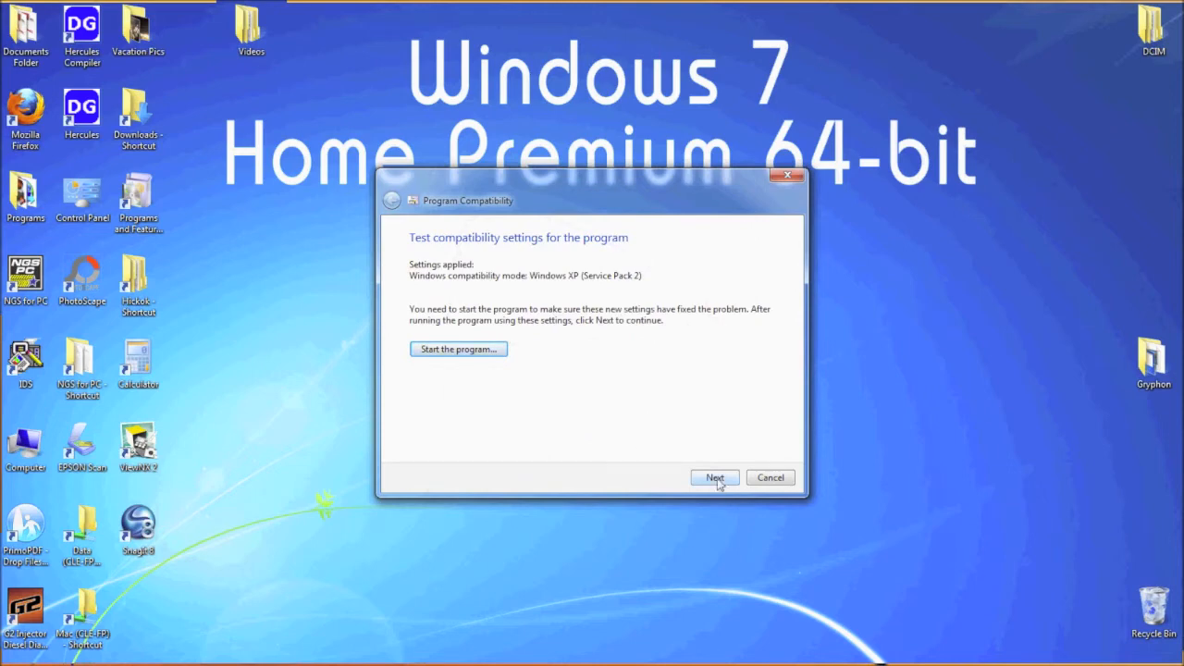
click(714, 477)
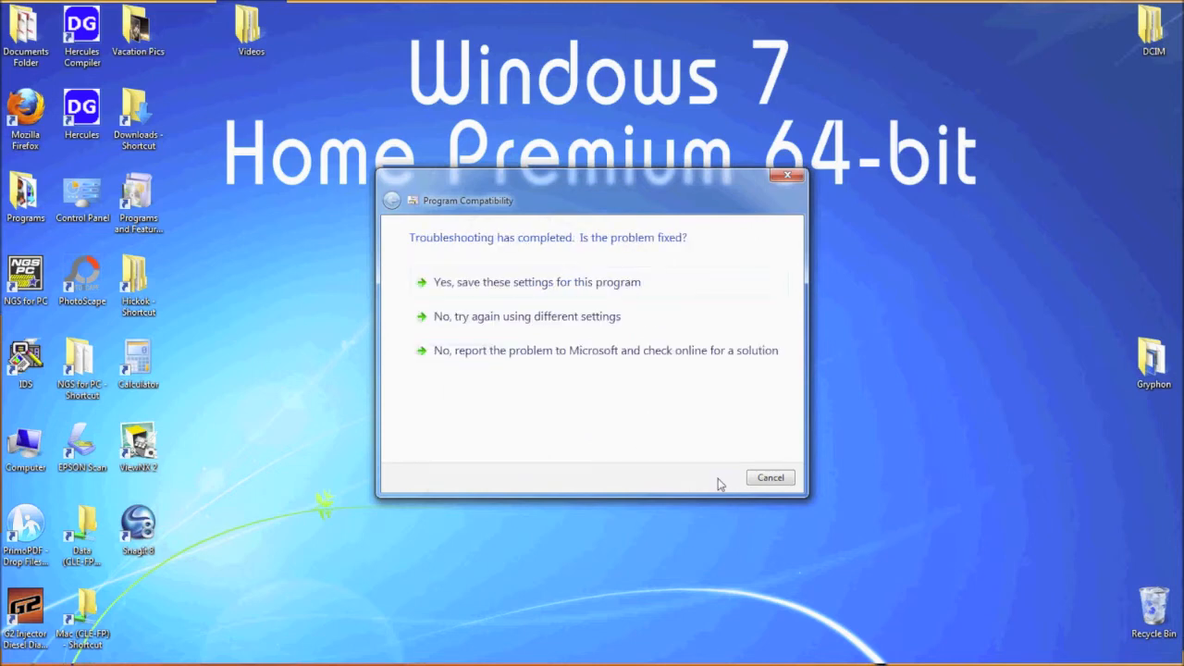
mouse_move(640, 281)
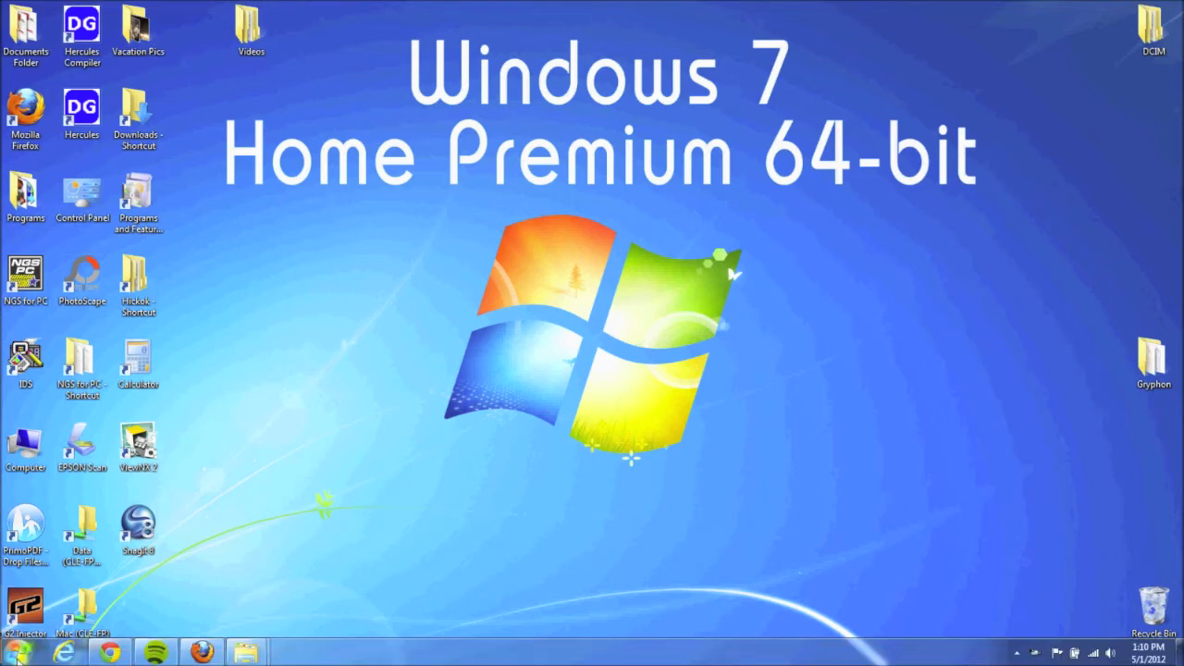
Step: Reach the User Account Control settings via Control Panel's System and Security
click(10, 651)
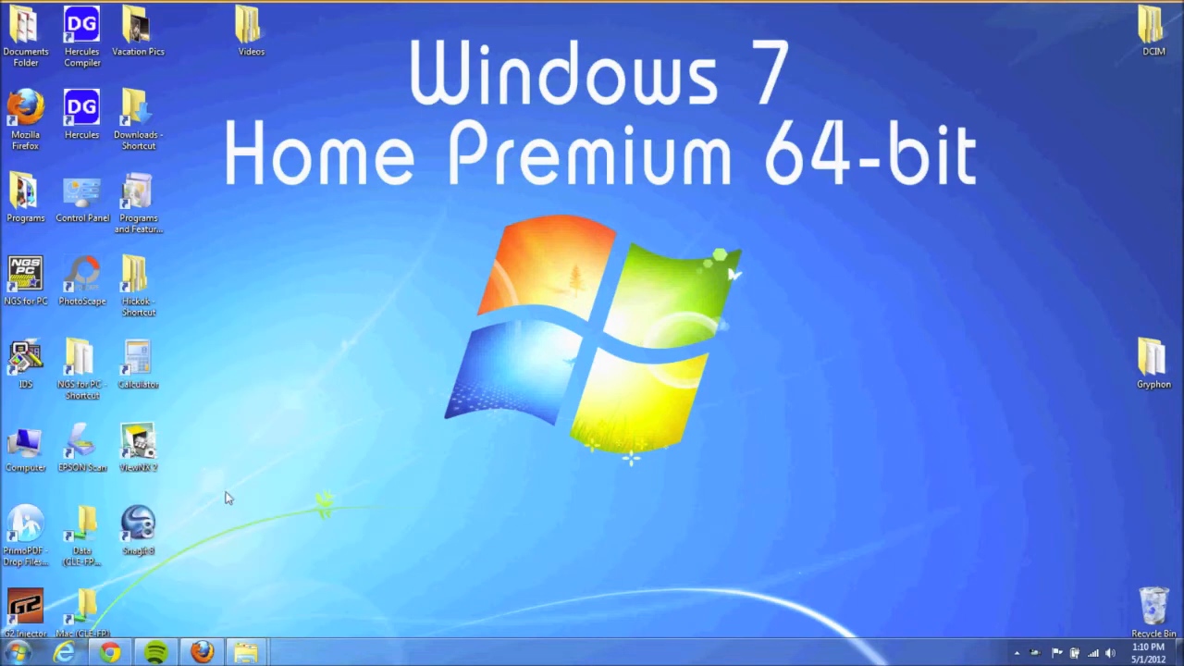
double_click(81, 189)
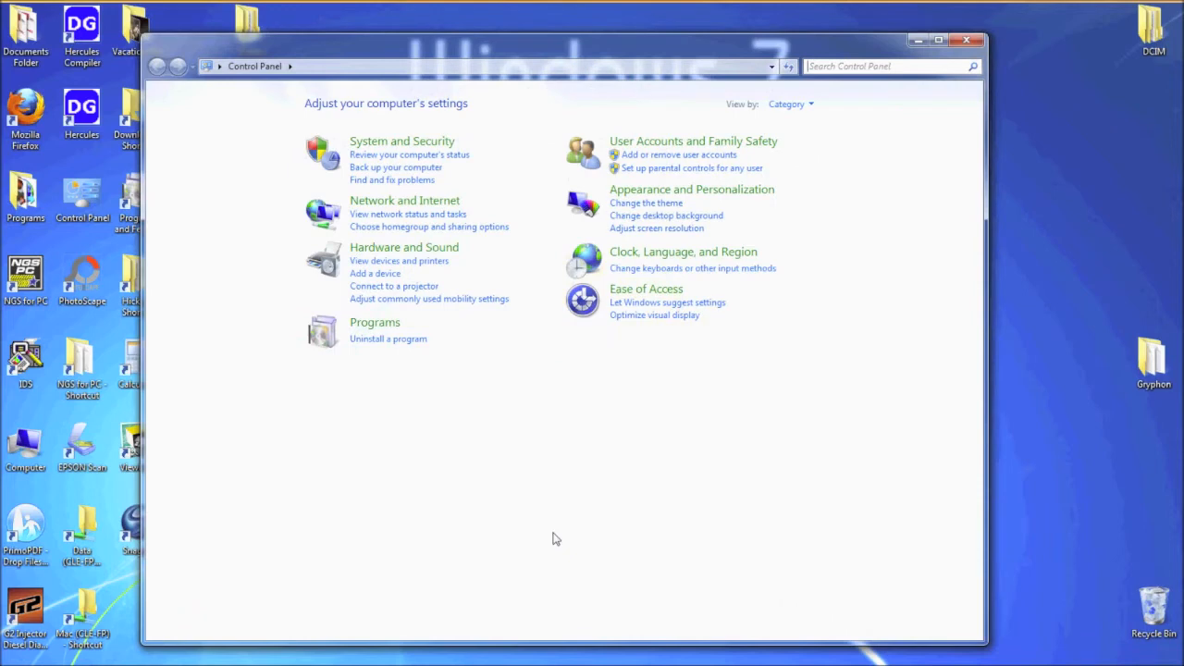
mouse_move(401, 148)
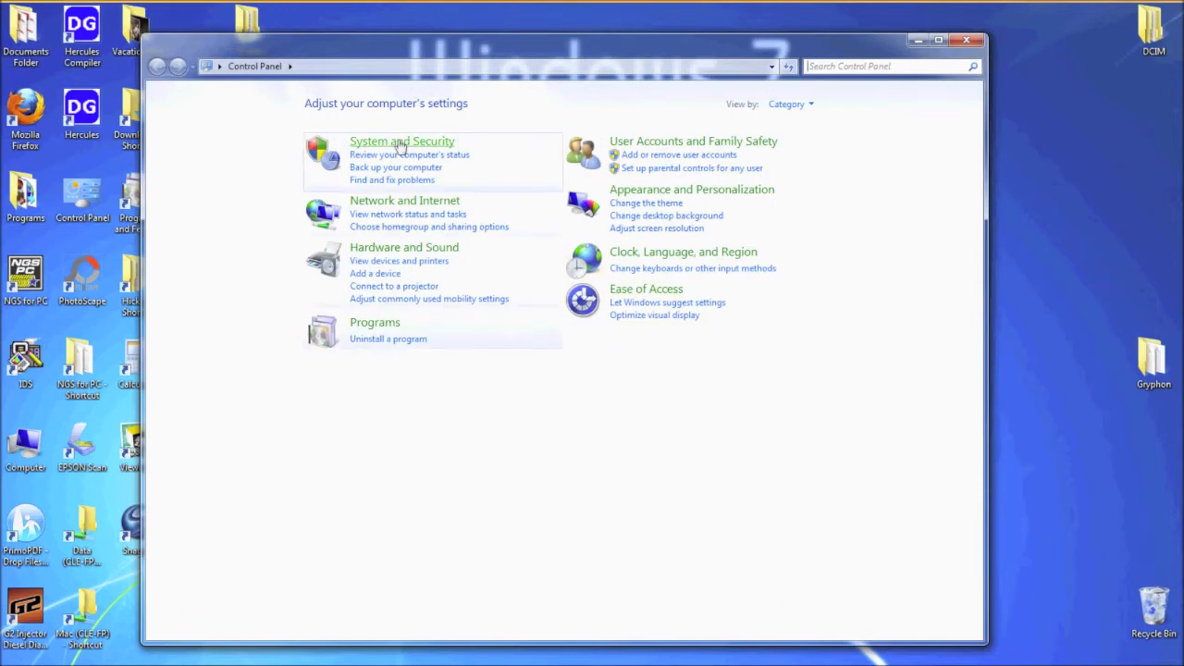
click(400, 141)
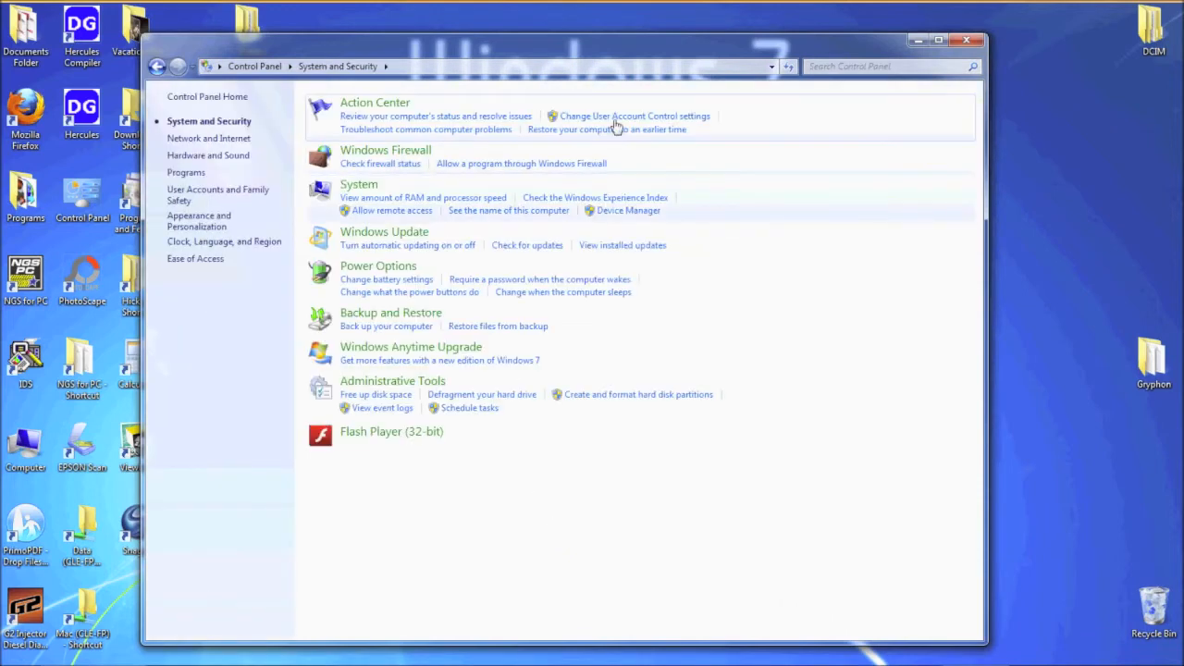
mouse_move(622, 123)
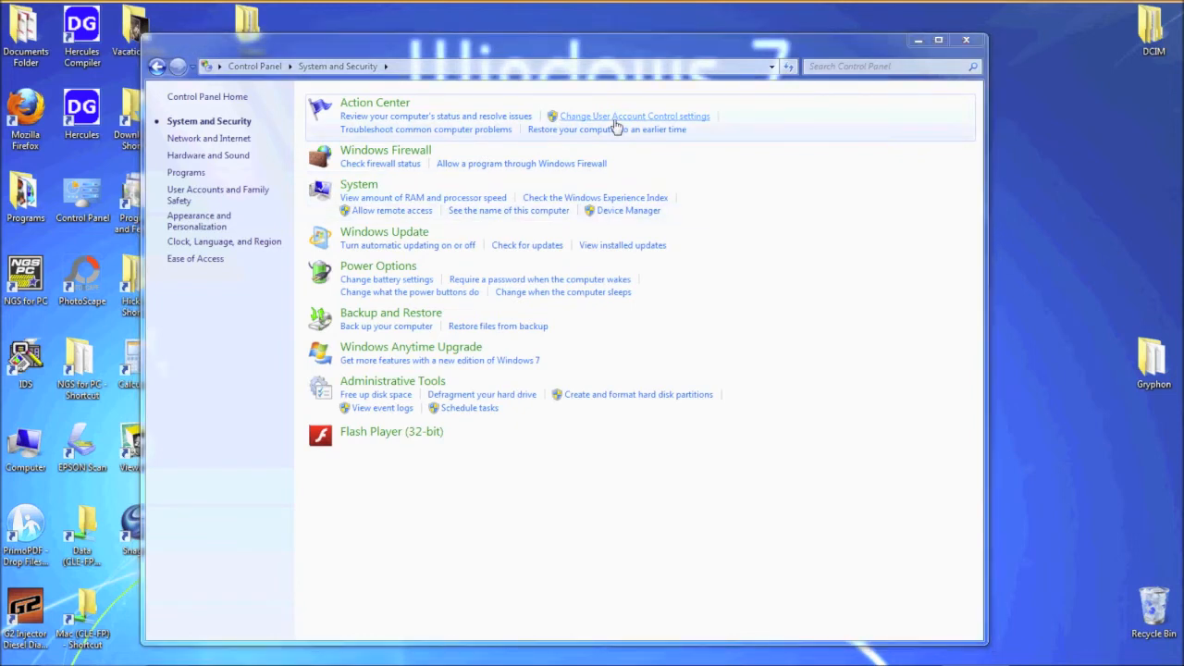
click(636, 115)
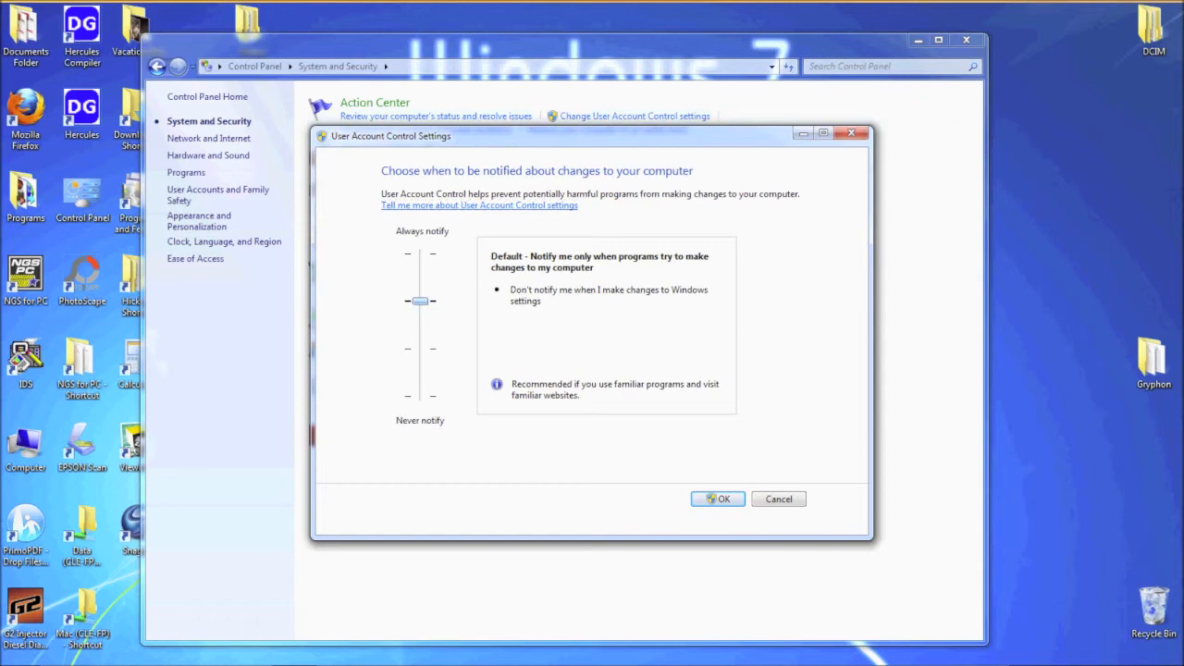
Step: Lower UAC to Never notify, confirm it and close Control Panel
drag(419, 299, 418, 396)
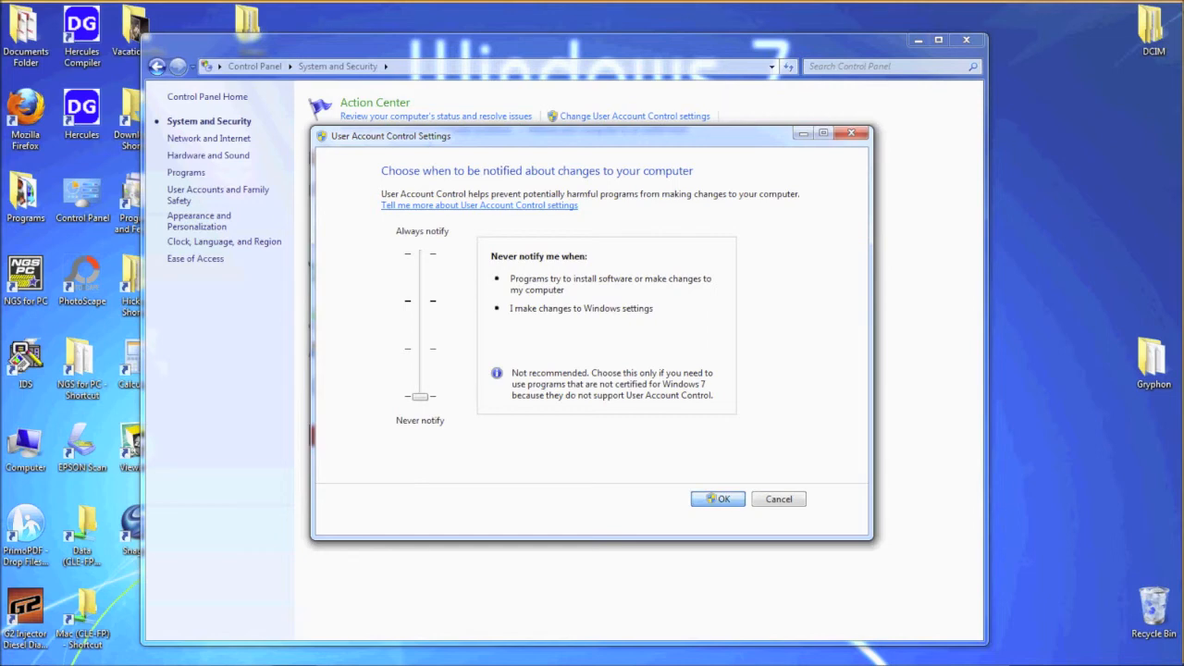
click(717, 500)
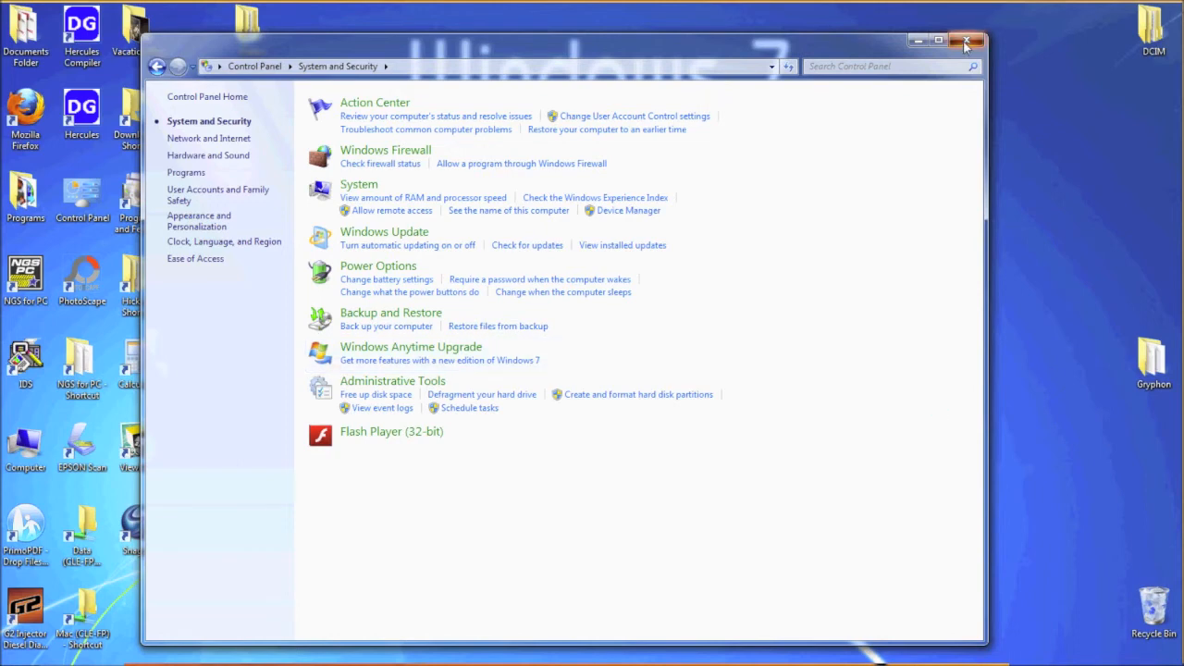
click(968, 37)
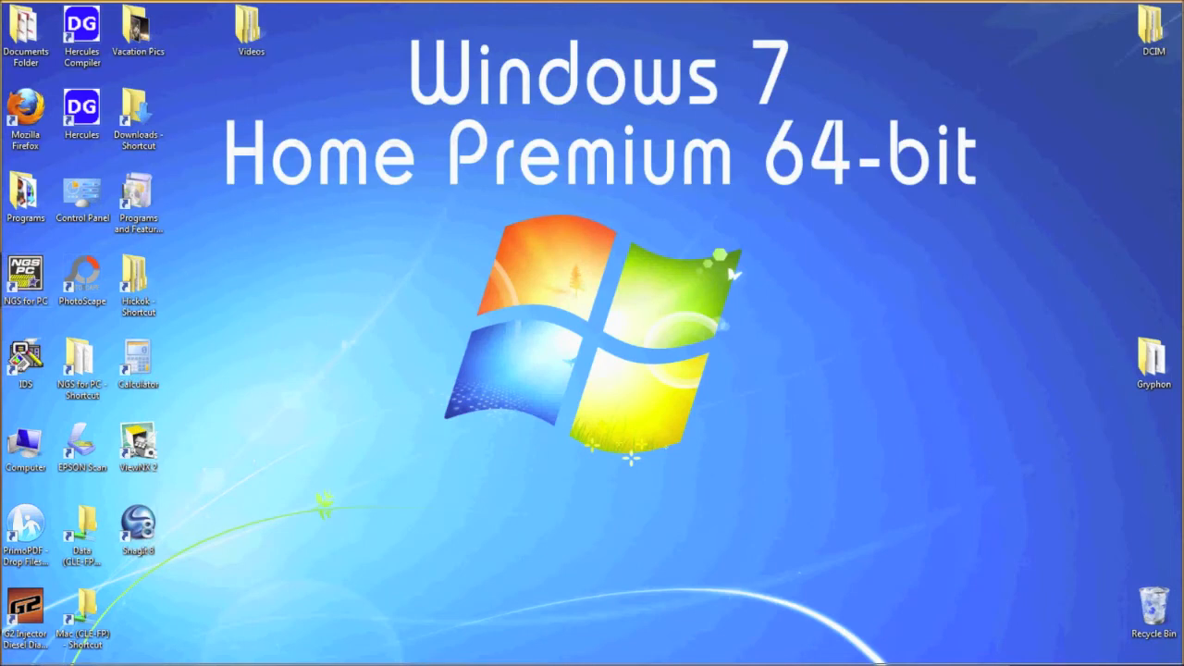
double_click(26, 278)
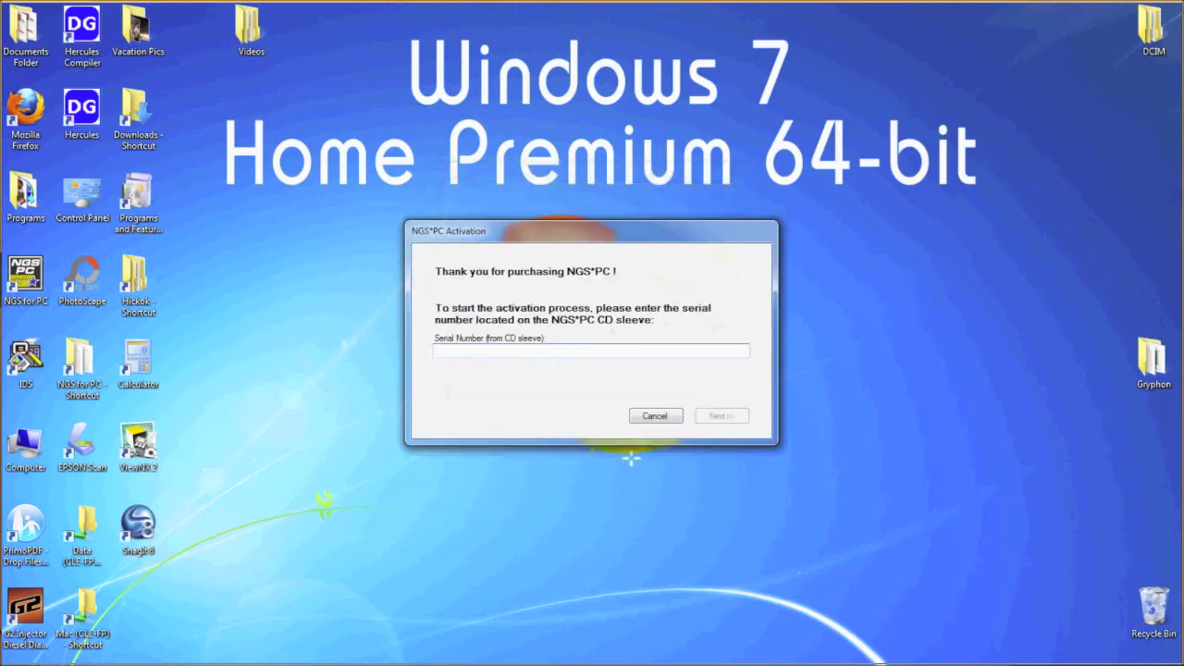
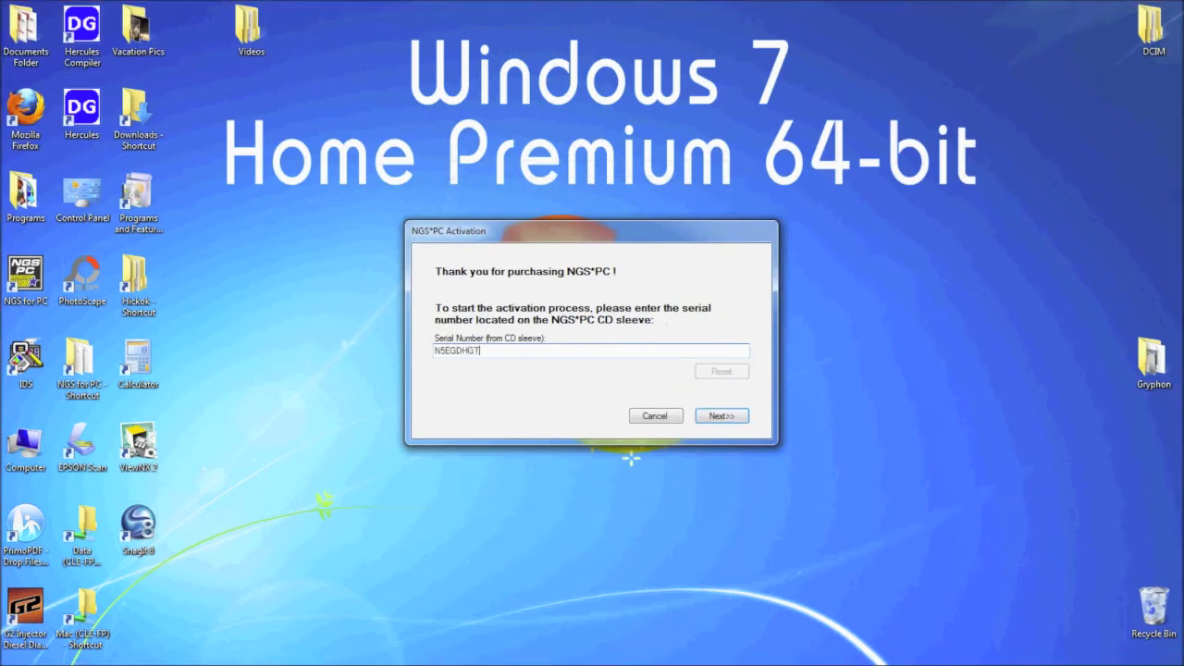
click(722, 415)
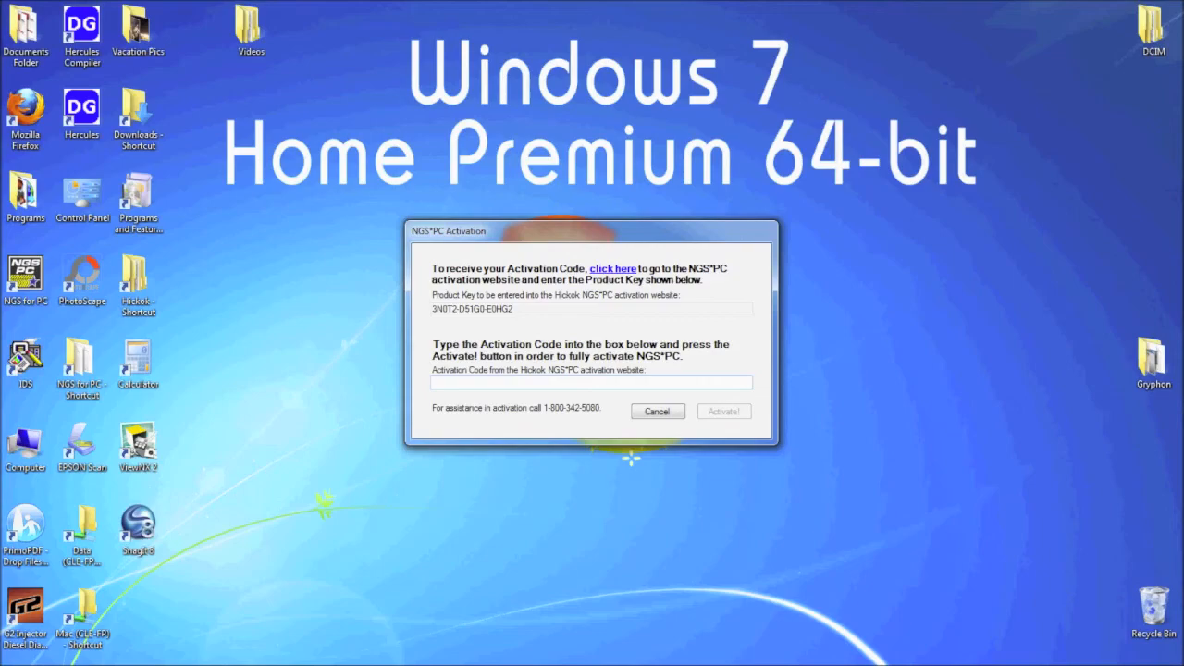
Step: Look up the existing Hickok registration record and start adding a product model
click(614, 270)
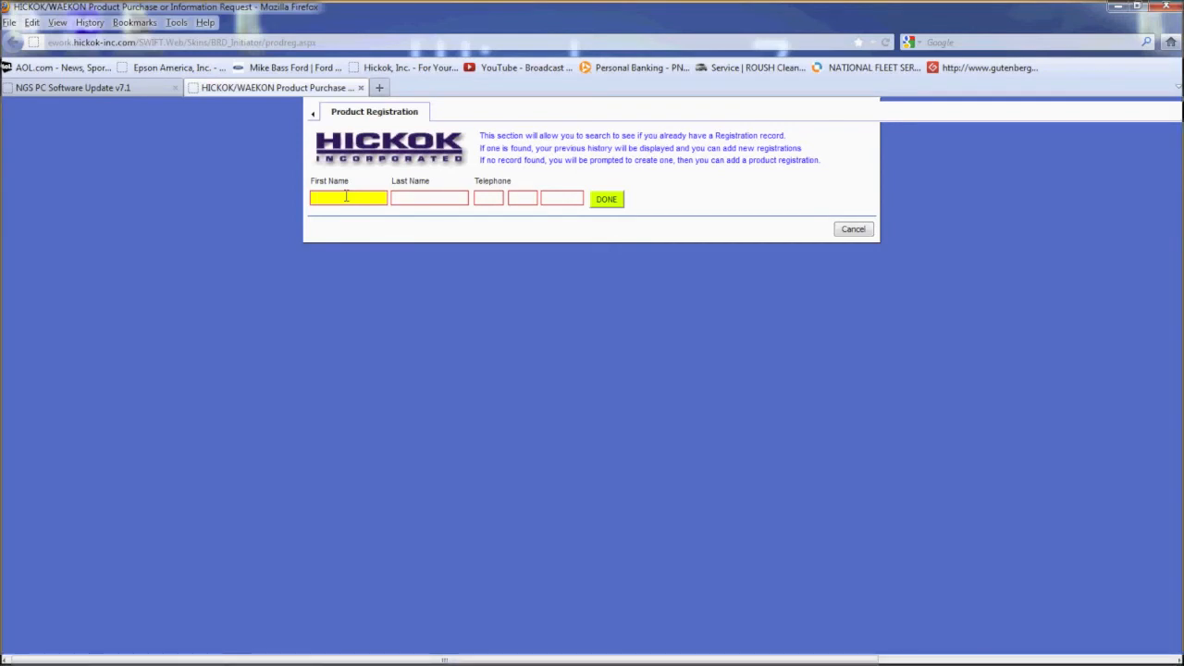
click(348, 198)
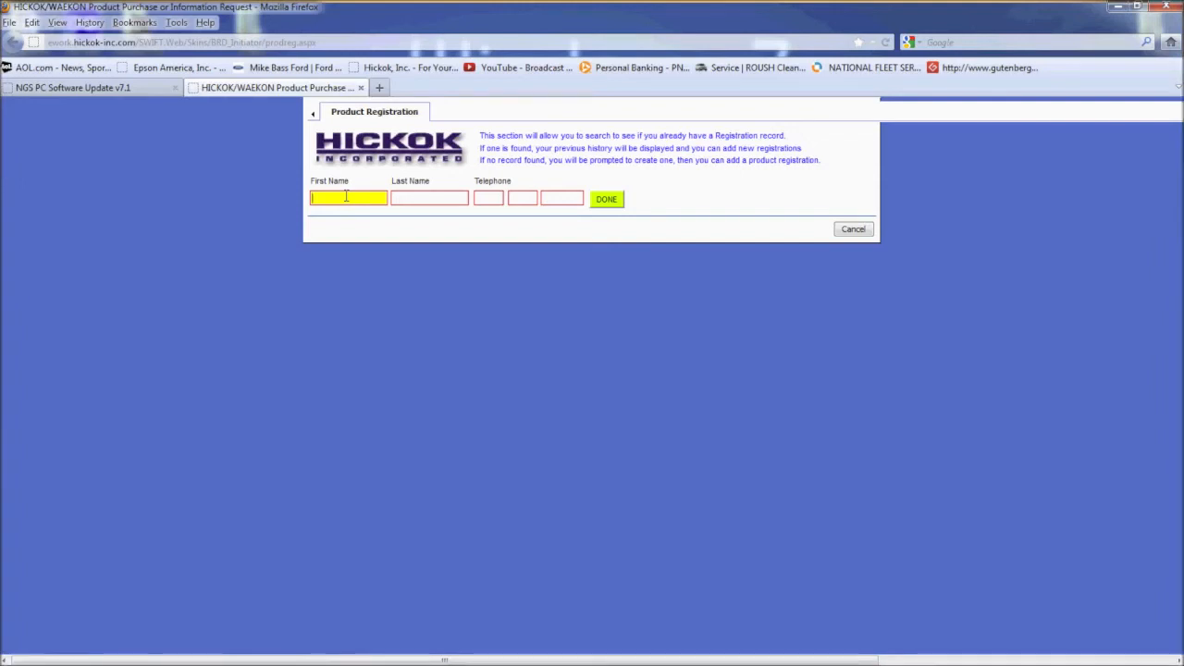
click(607, 200)
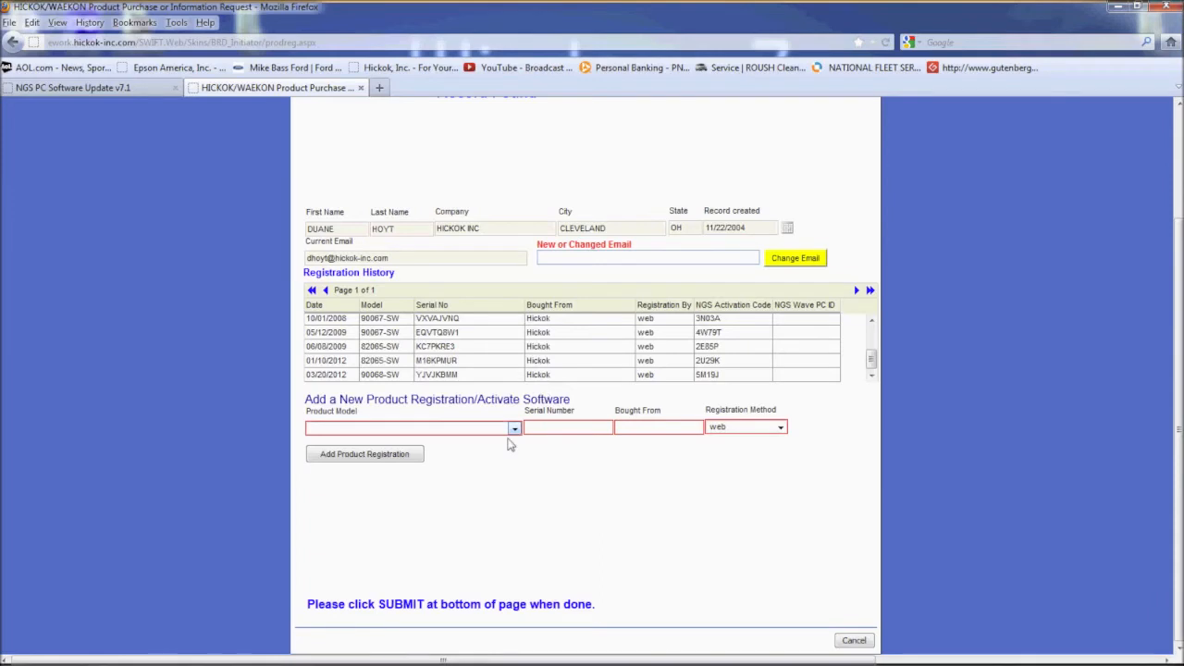
click(513, 427)
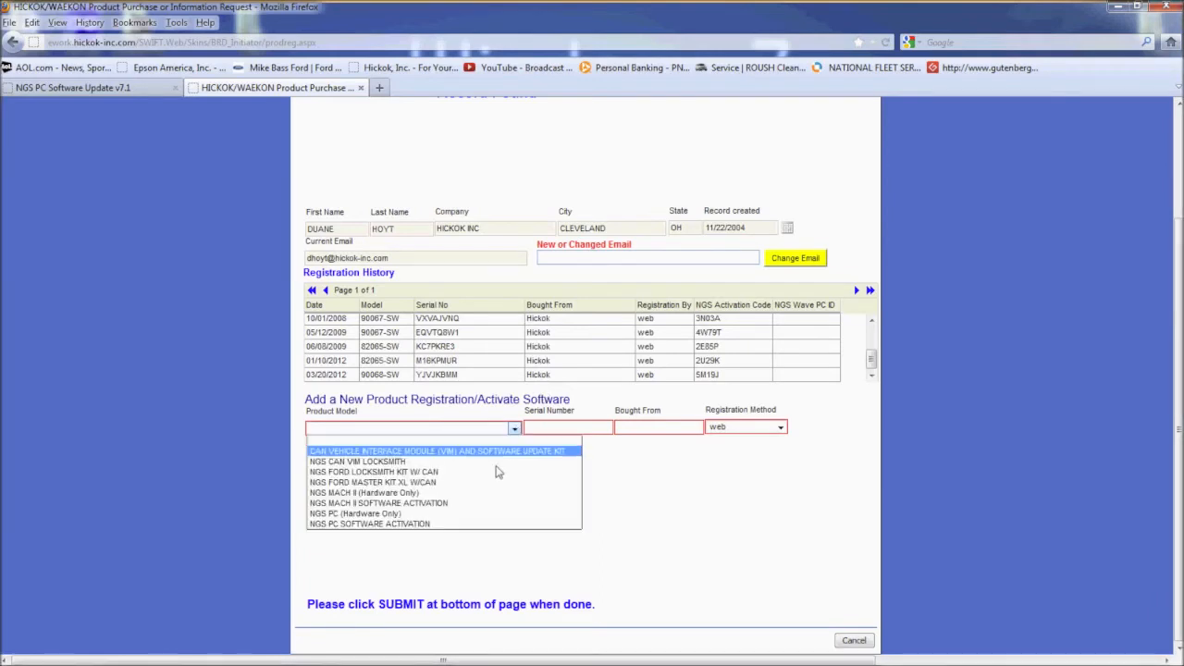
mouse_move(385, 525)
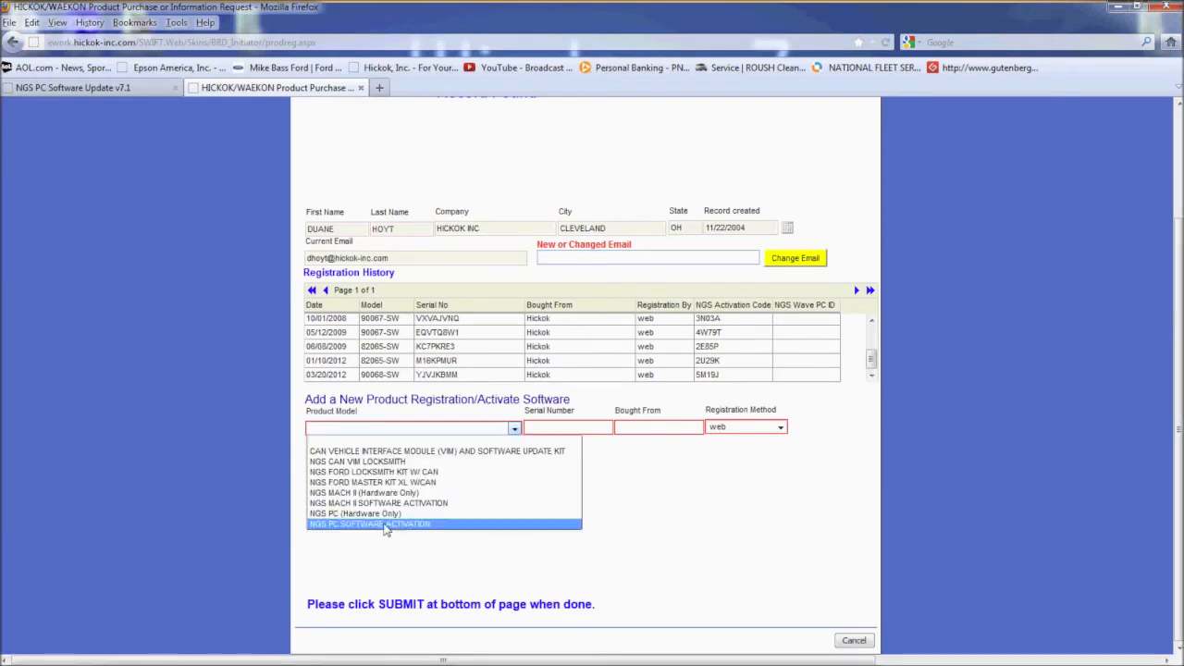
Step: Select NGS PC SOFTWARE ACTIVATION and paste the product key copied from the activation dialog
click(366, 525)
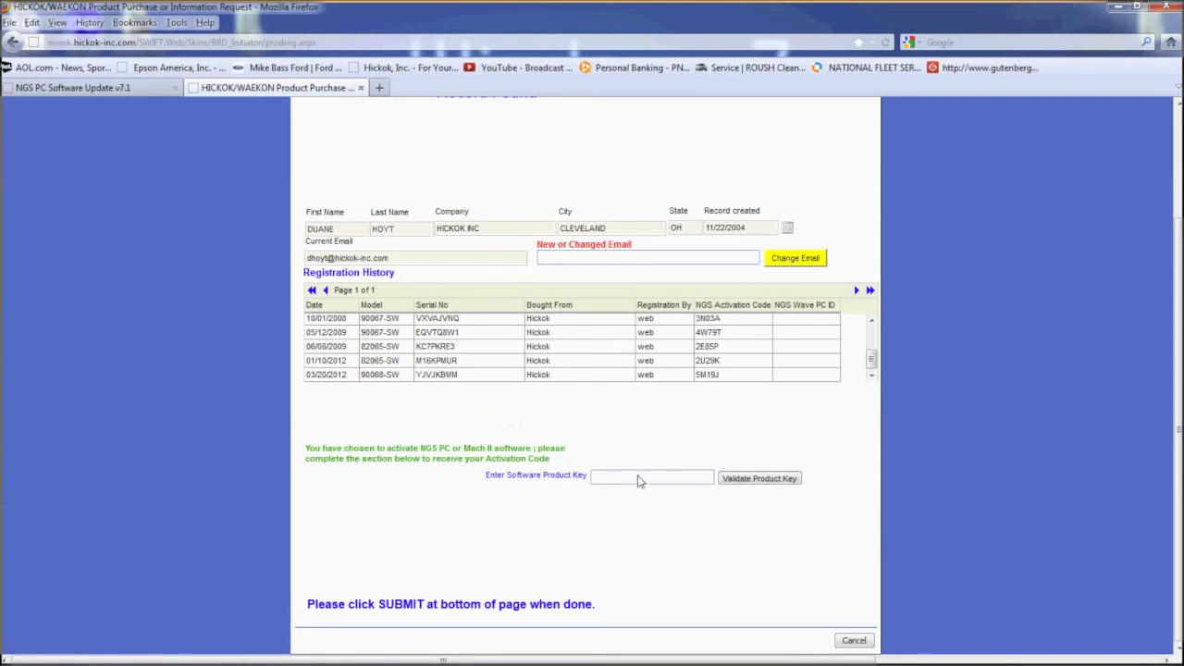
click(652, 478)
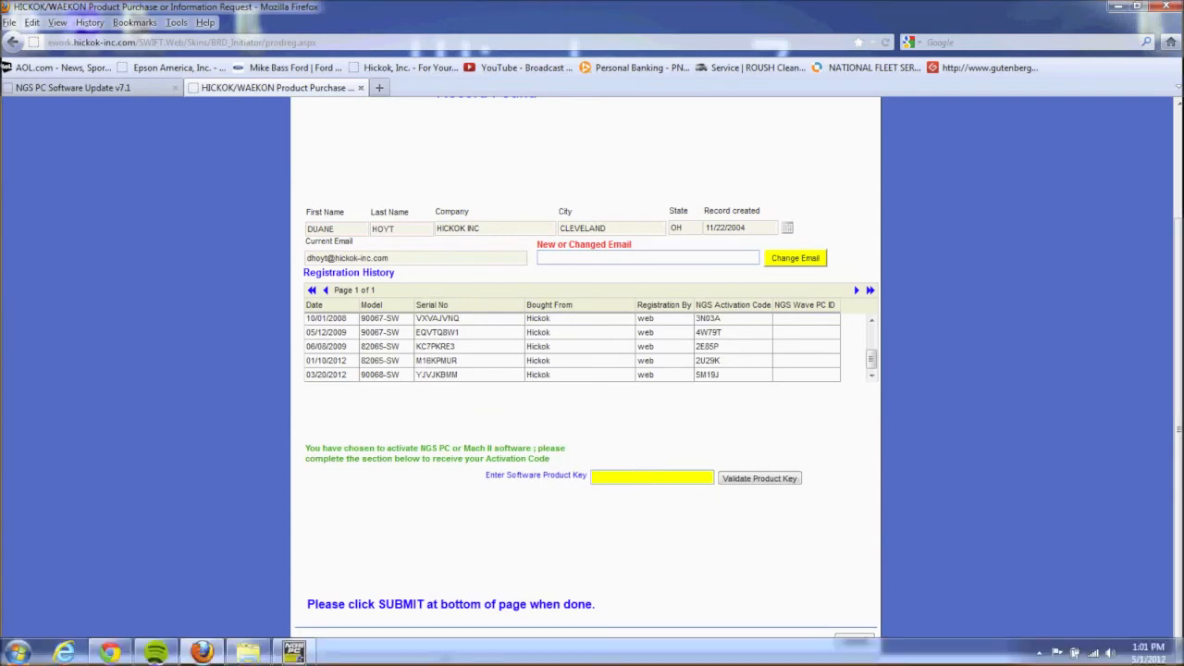
click(758, 477)
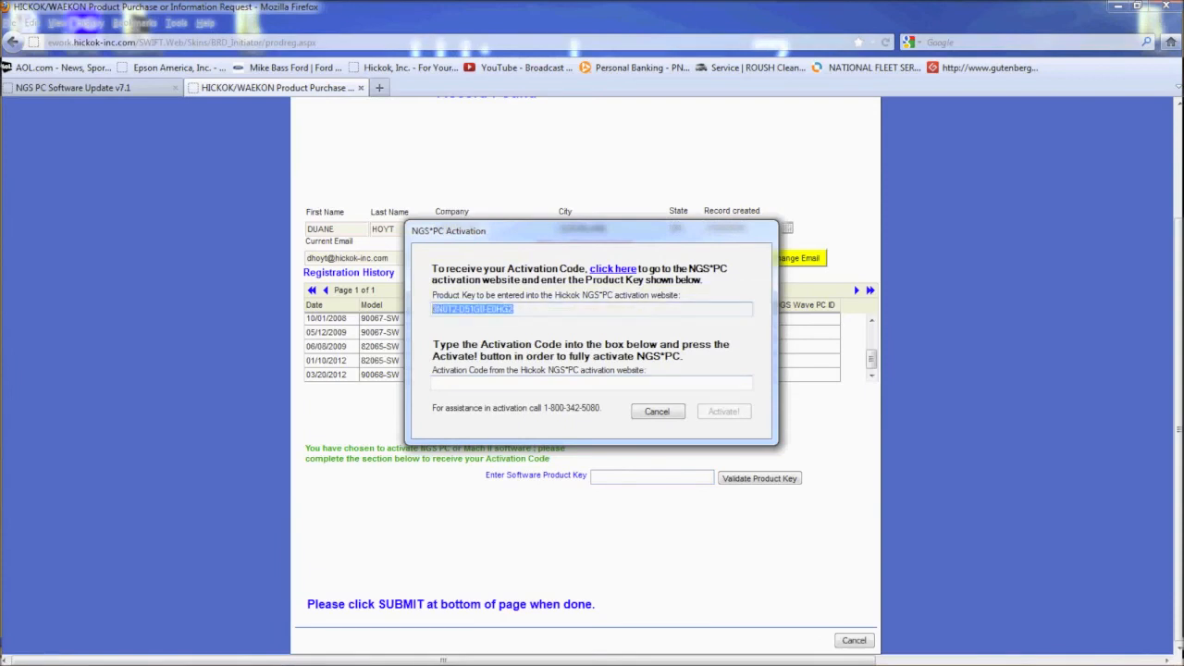
right_click(472, 307)
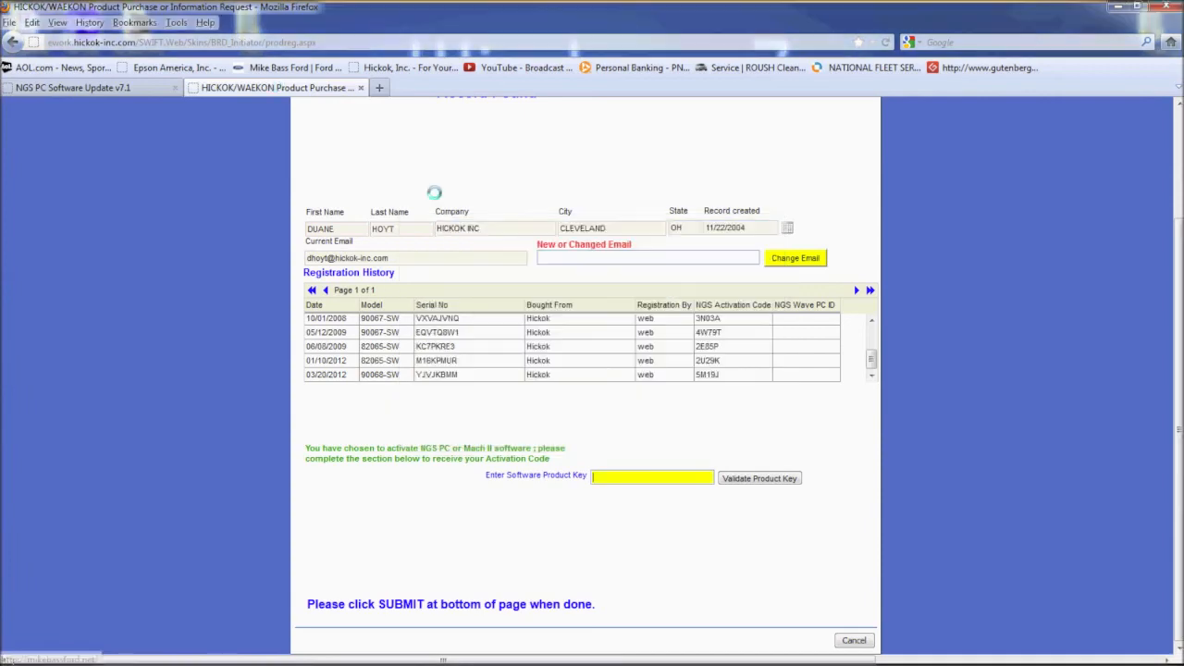
right_click(651, 477)
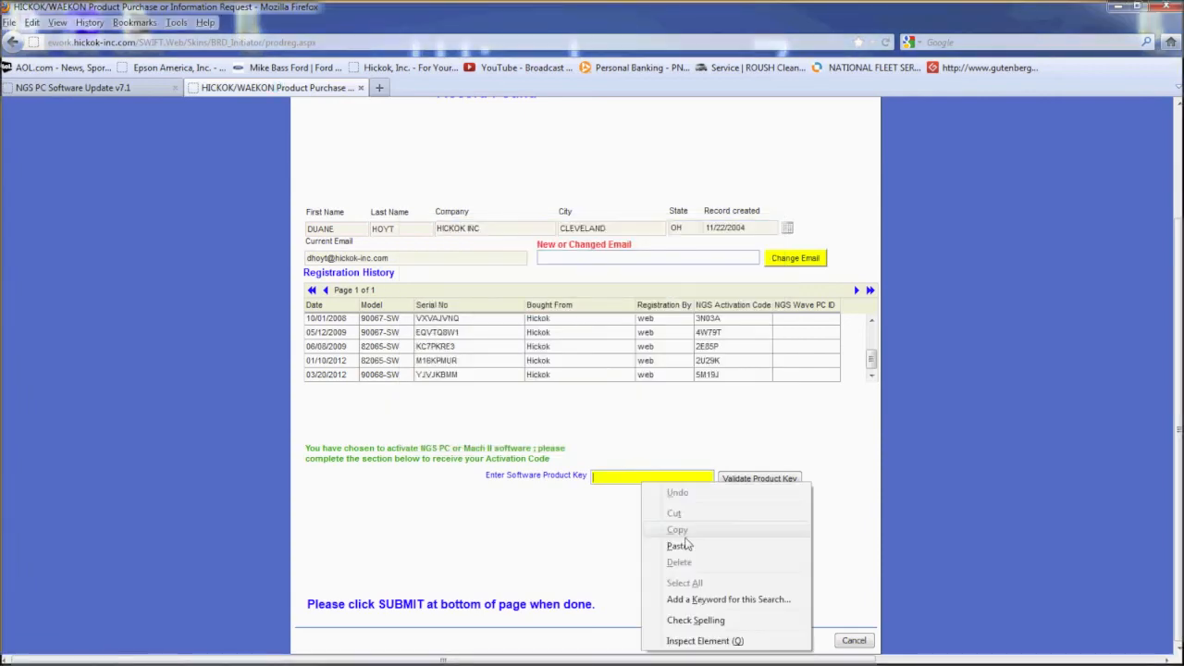
click(673, 545)
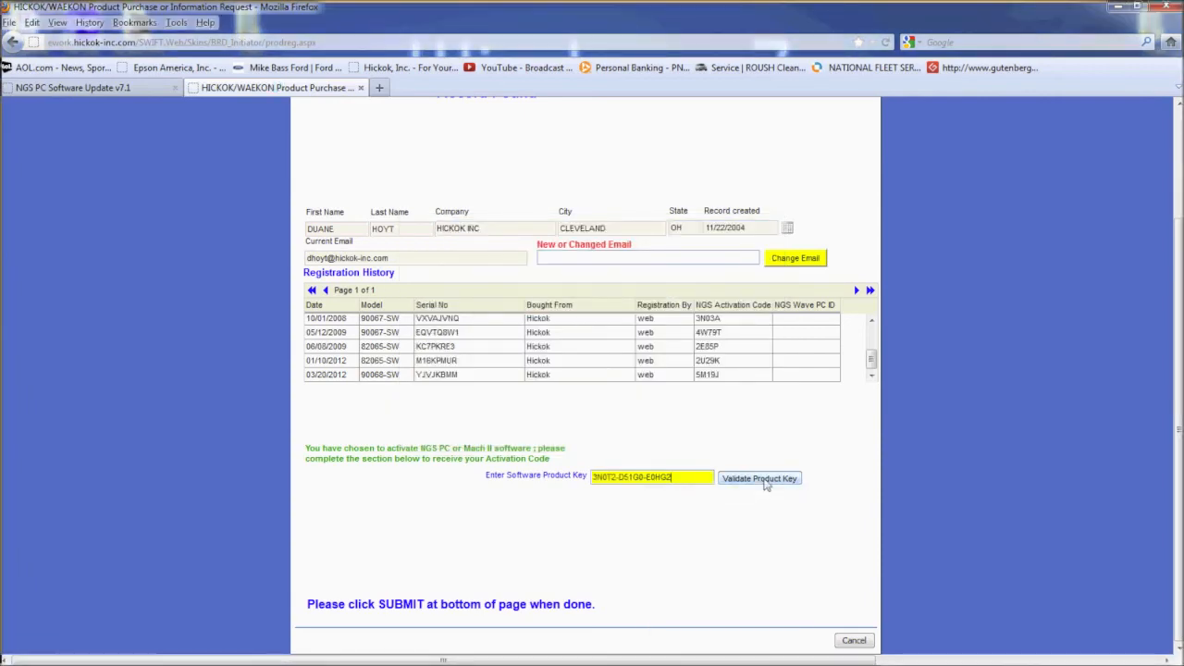
click(759, 477)
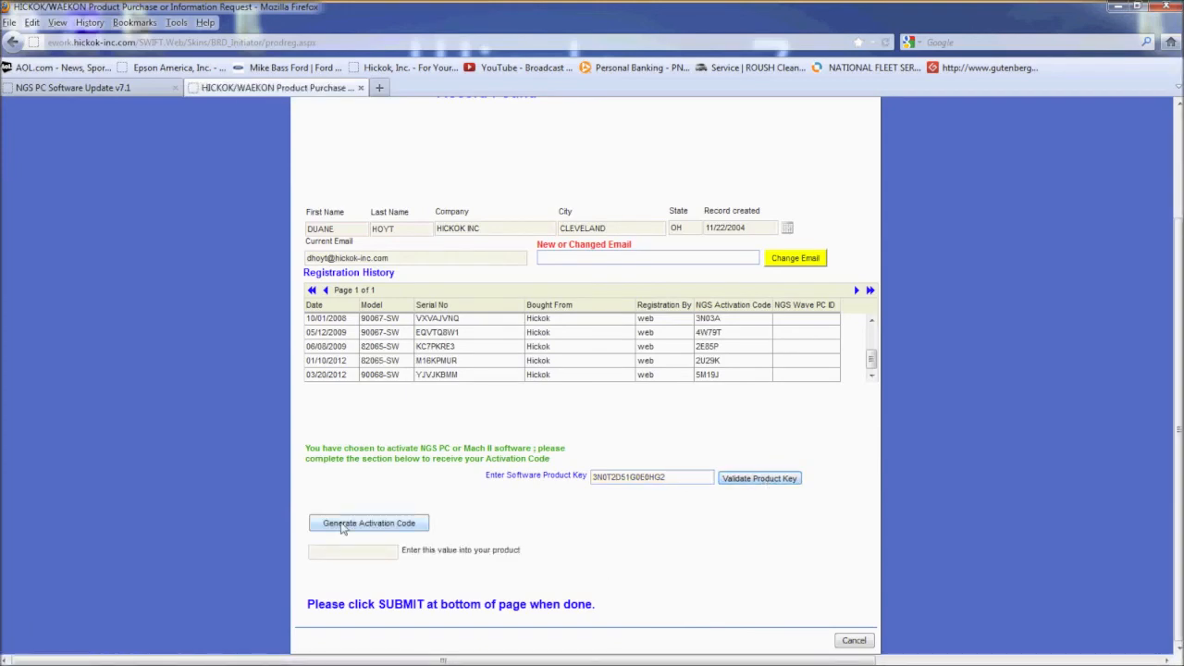
click(368, 521)
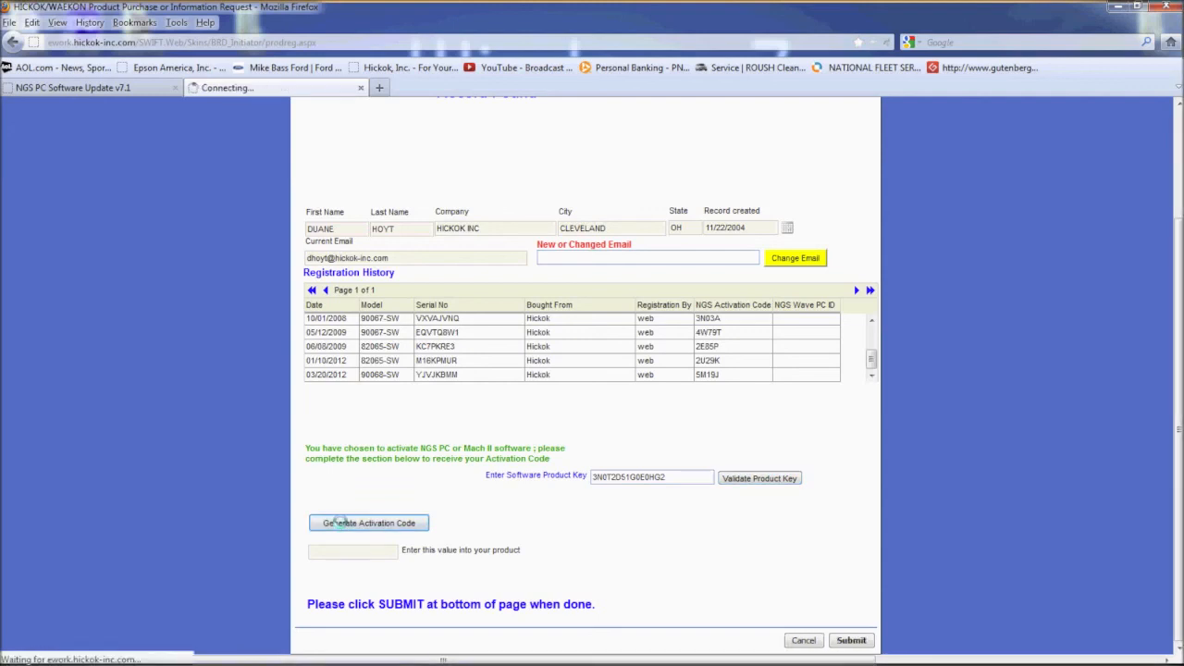
click(368, 521)
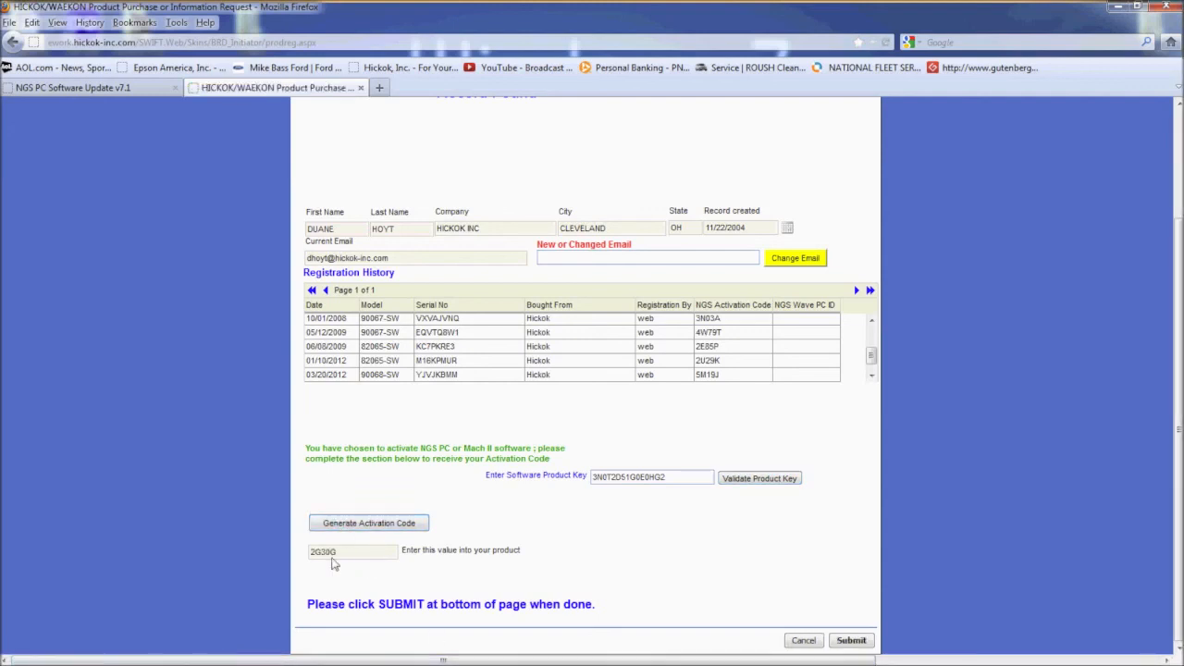
right_click(337, 551)
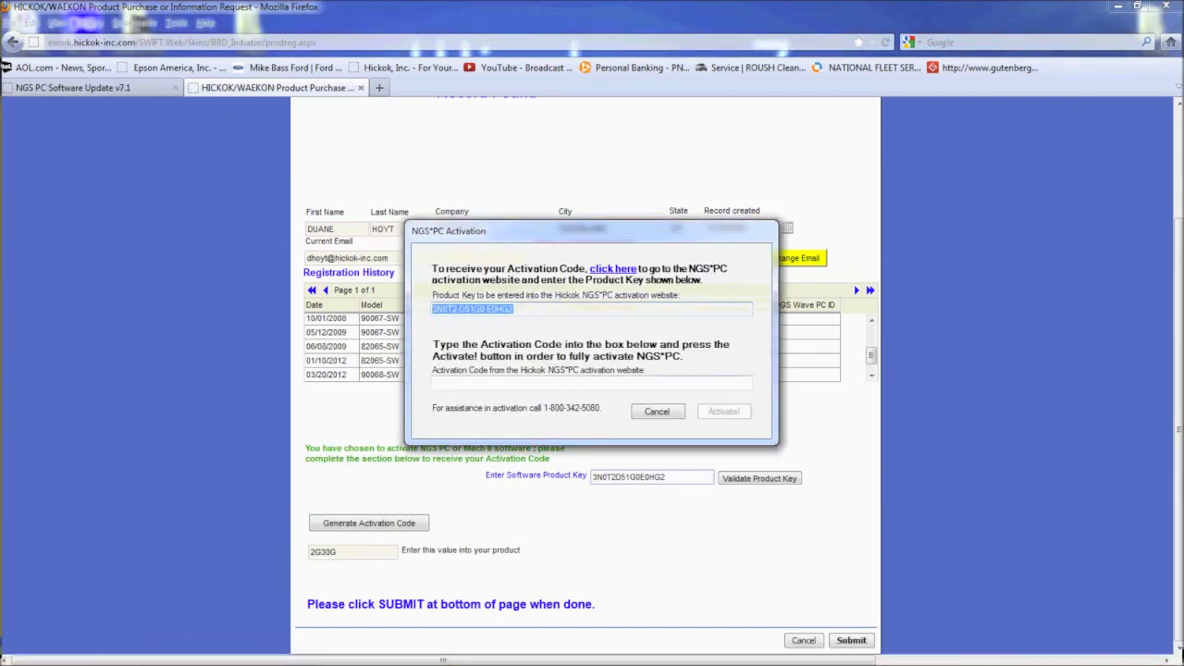
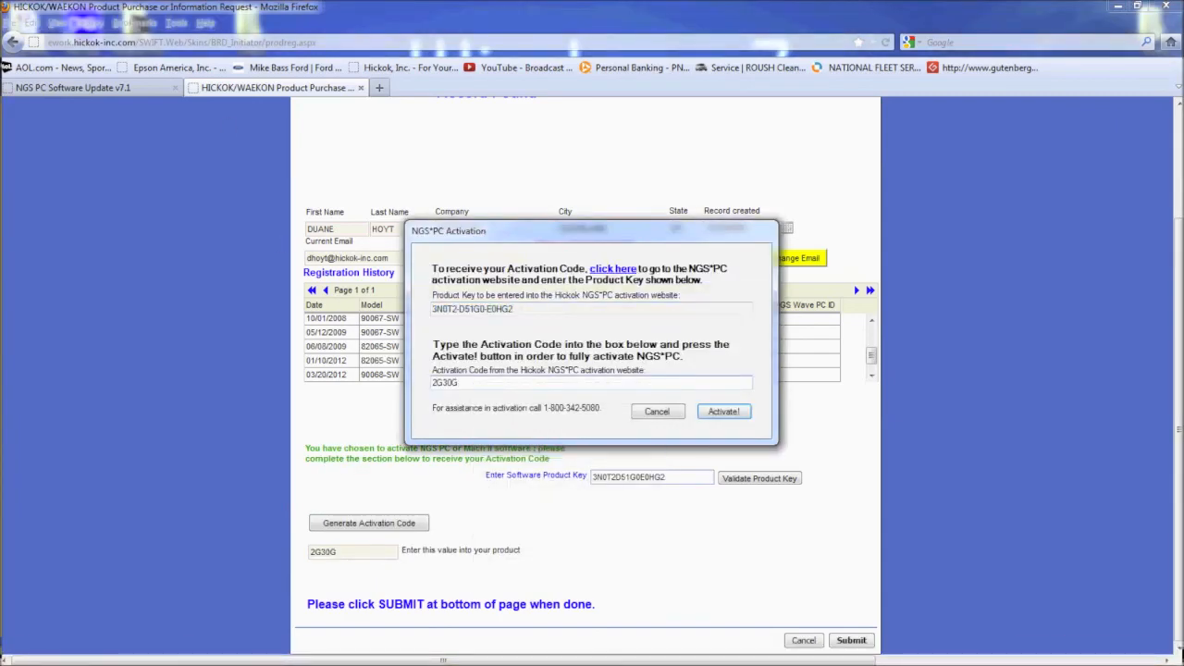
click(723, 411)
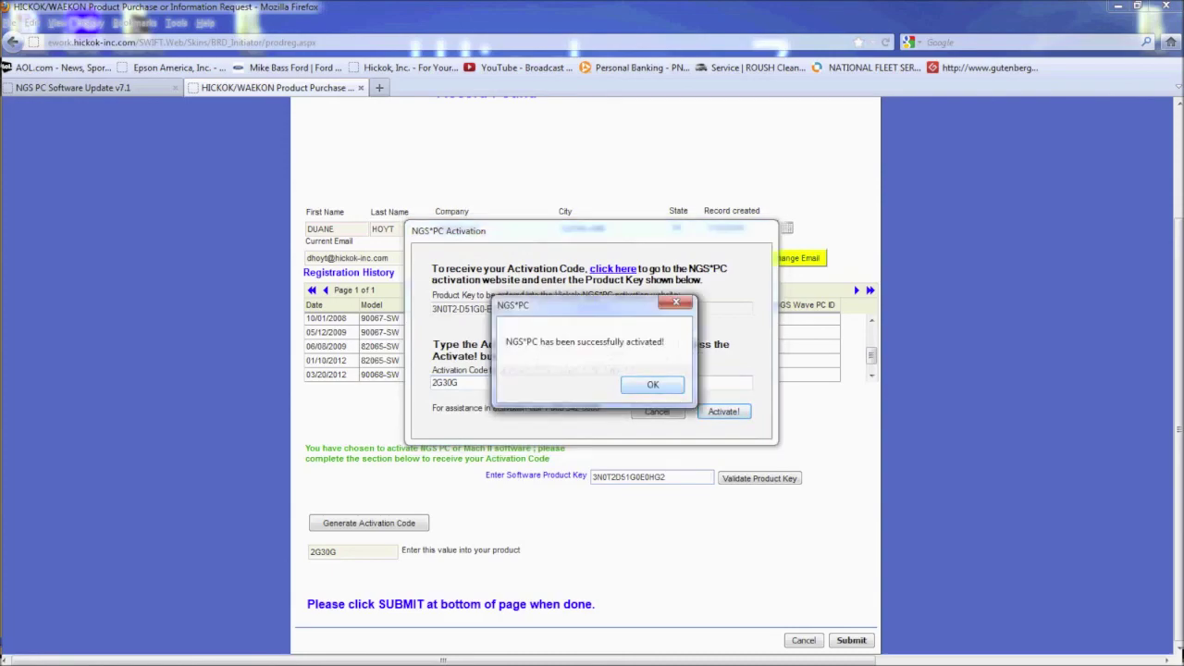
click(651, 382)
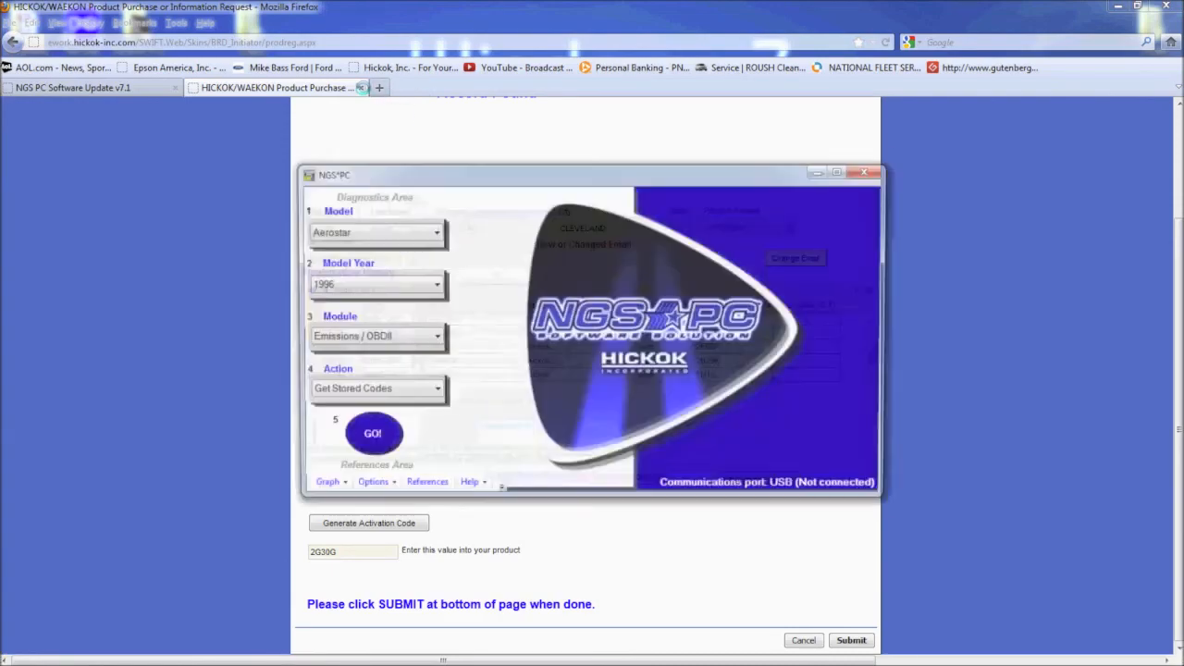
click(838, 174)
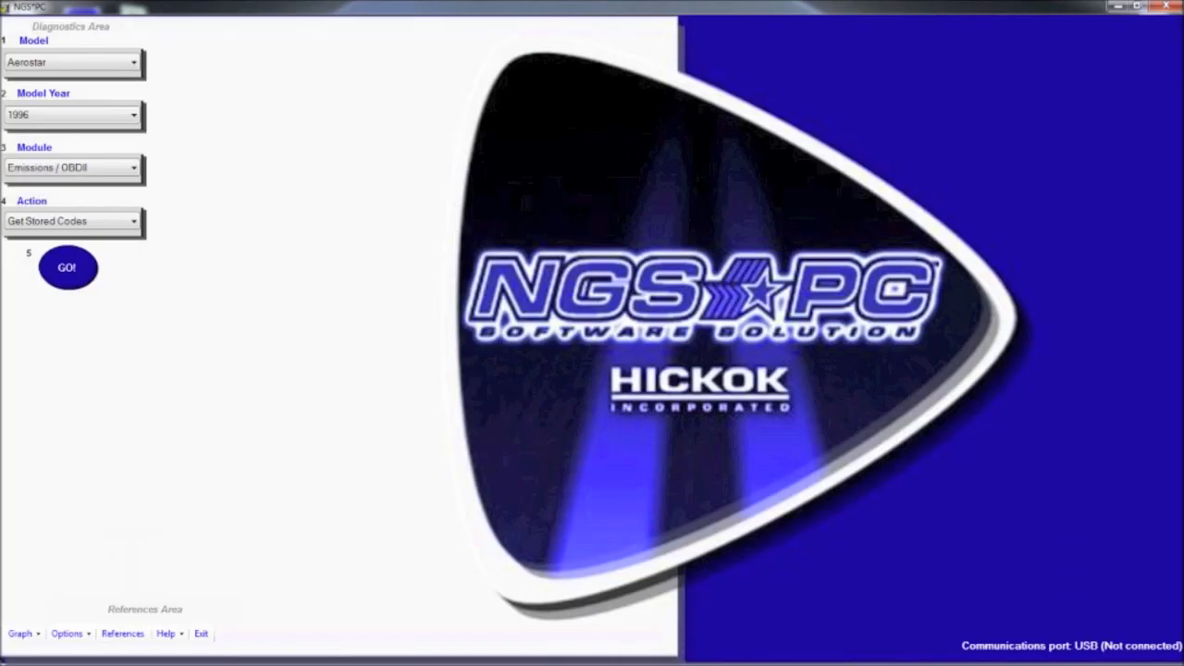